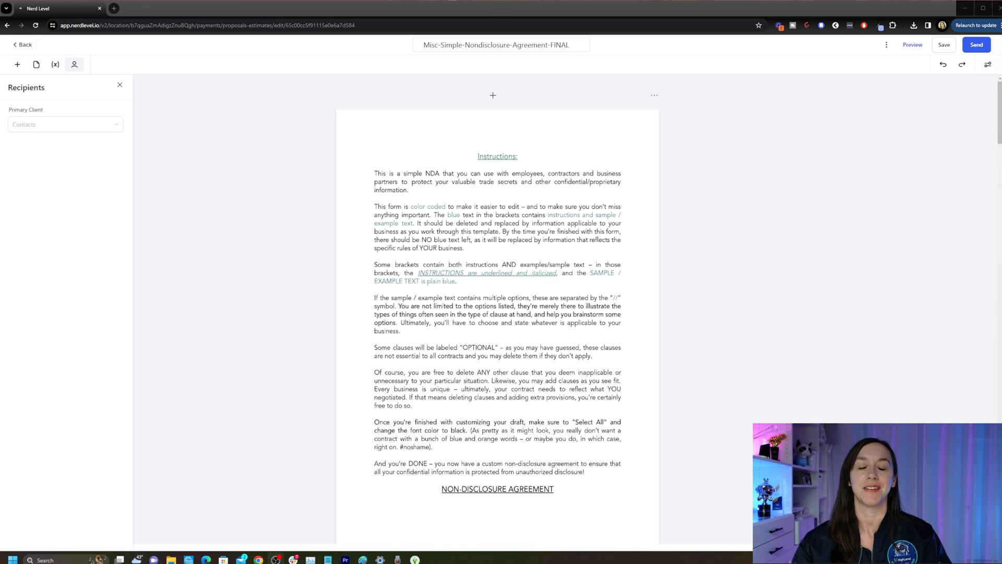
# - Leave the document editor and return to the Documents & Contracts list with the NDA draft
pyautogui.click(22, 44)
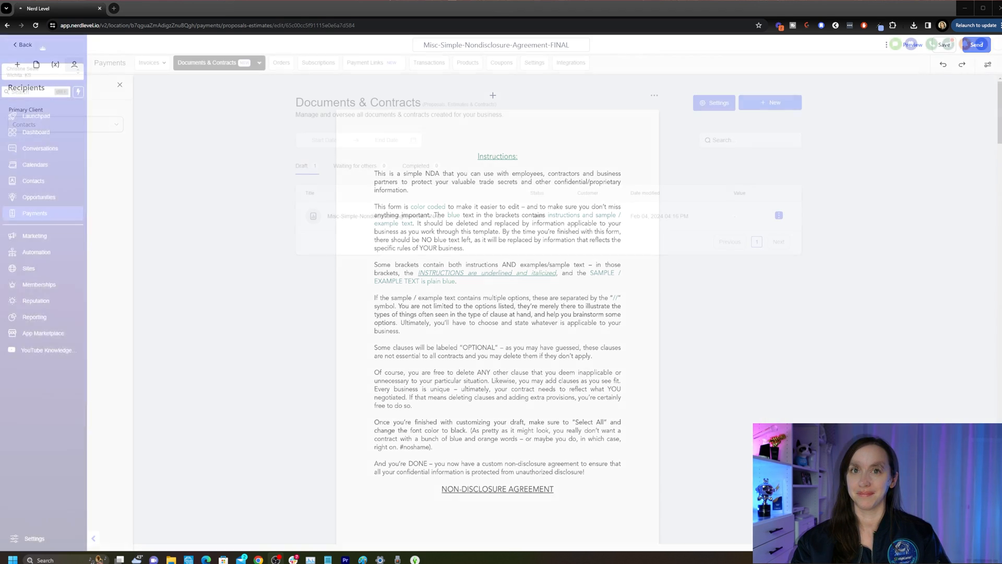
pyautogui.click(22, 45)
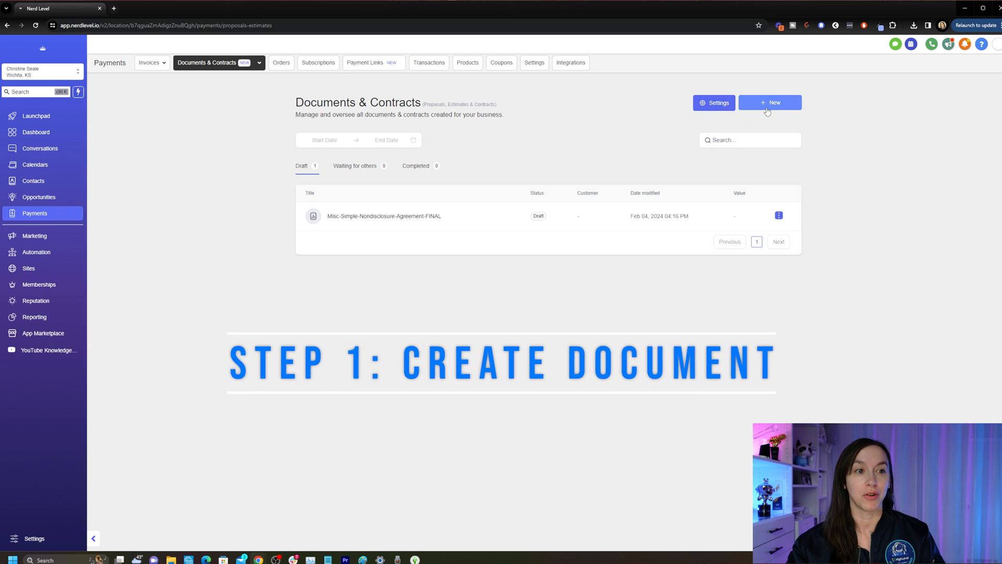
# - Create a new document by uploading the NDA PDF file into the document builder
pyautogui.click(770, 102)
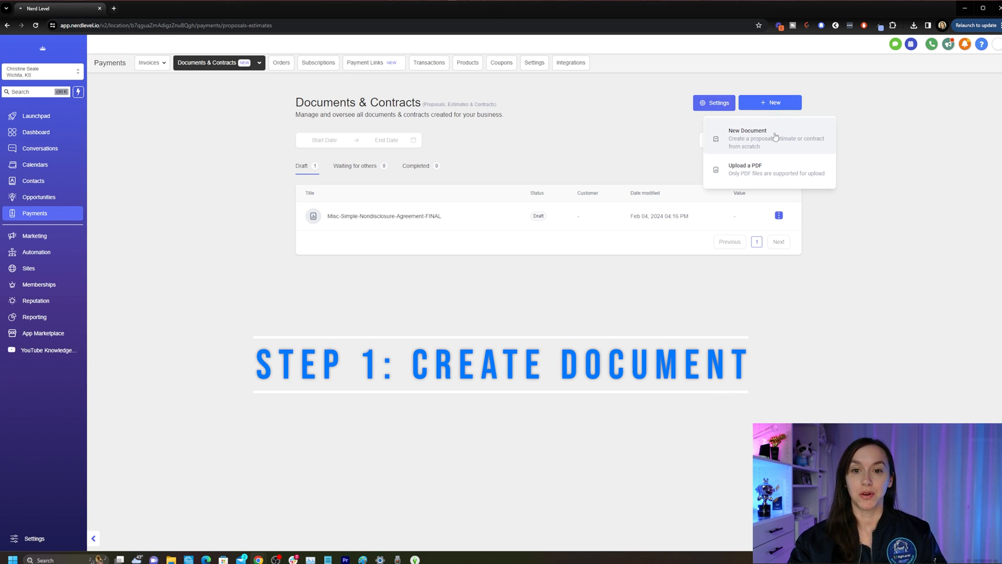
pyautogui.moveTo(761, 173)
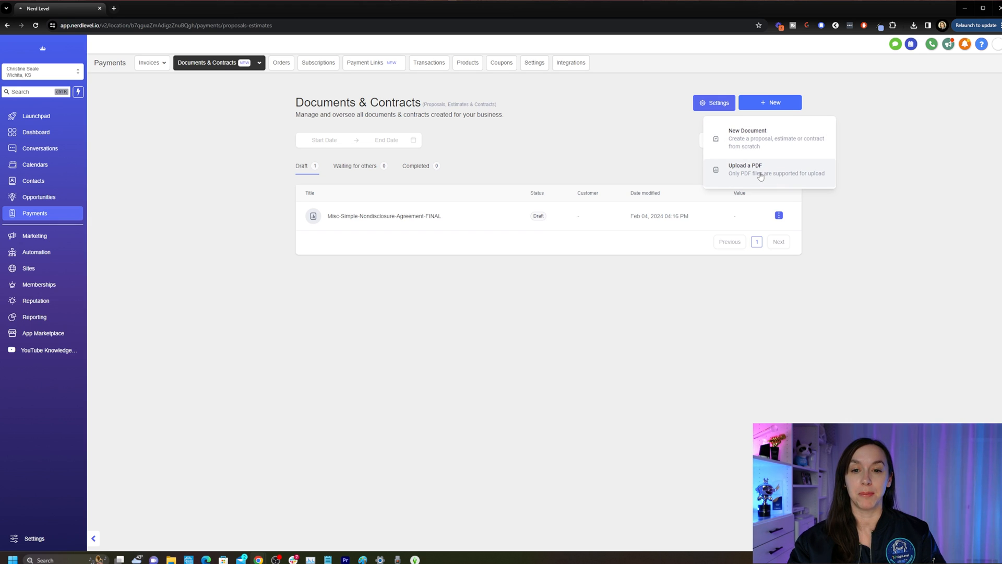
pyautogui.click(745, 169)
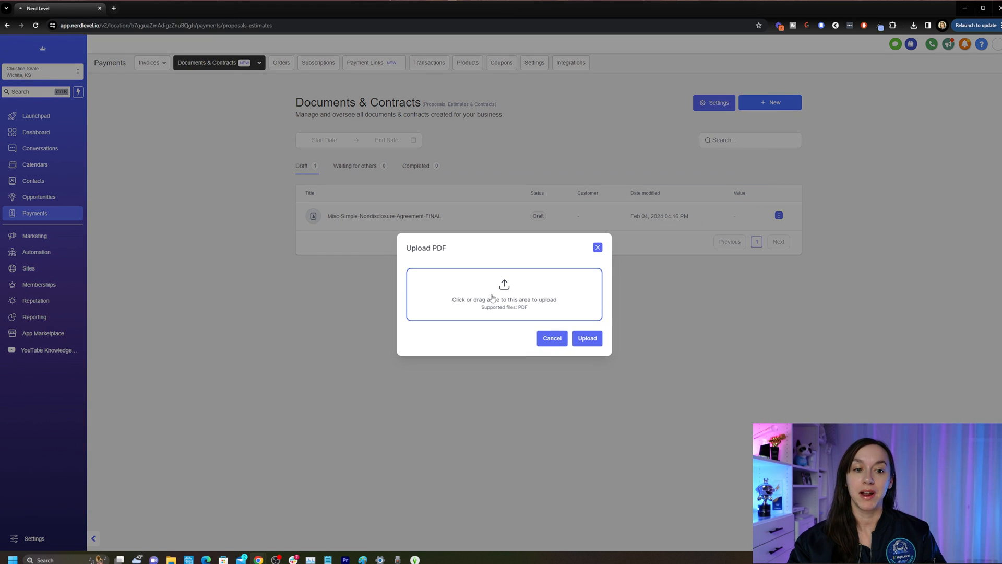
pyautogui.click(504, 294)
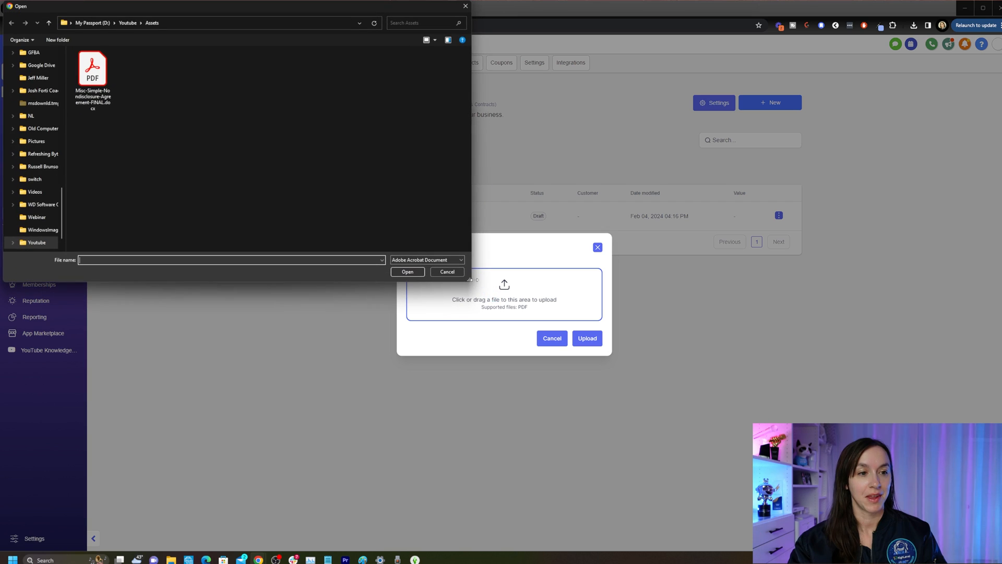
pyautogui.click(93, 68)
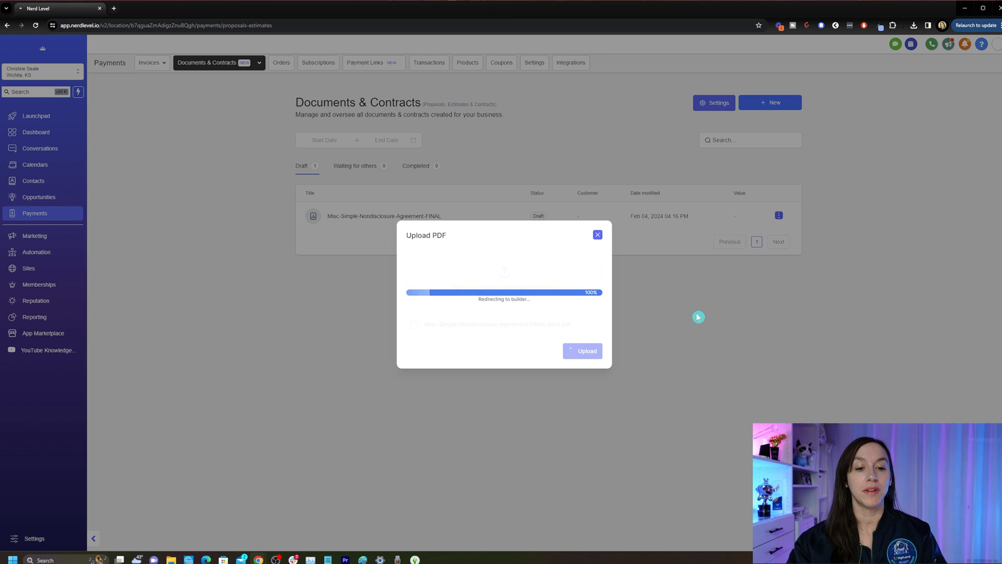
pyautogui.click(583, 350)
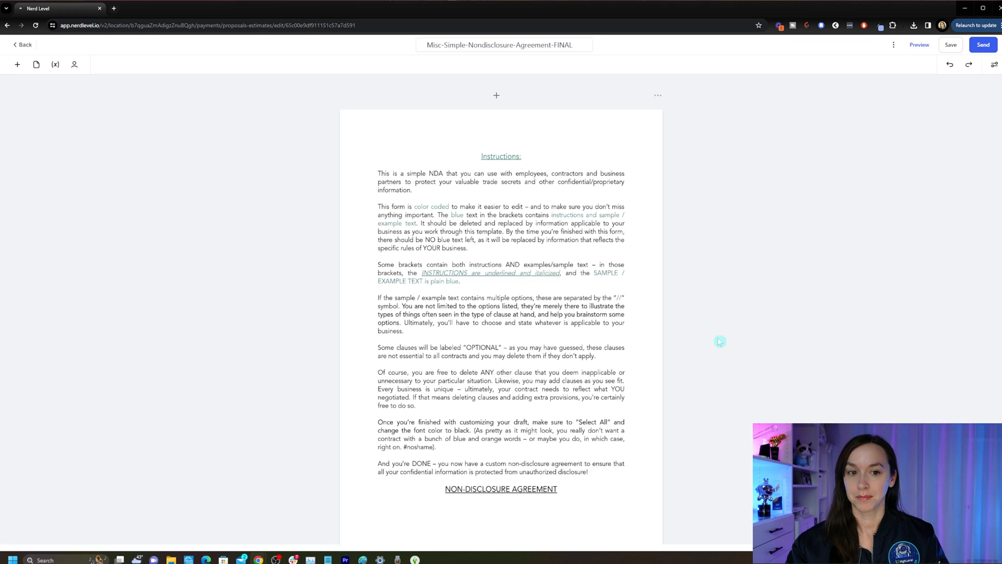
# - Scroll through the NDA down to its final signature page
pyautogui.click(74, 64)
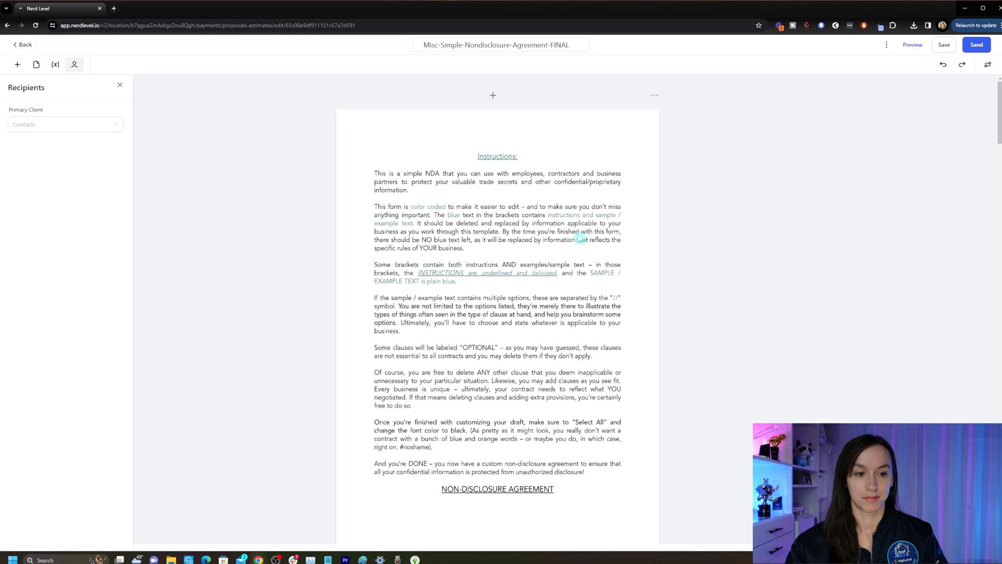
pyautogui.scroll(-3)
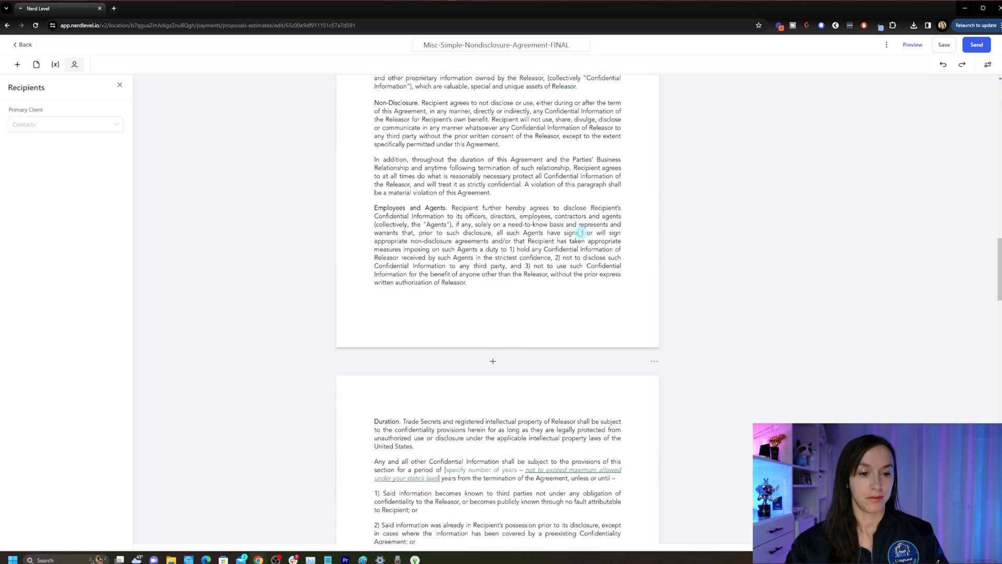
pyautogui.scroll(-3)
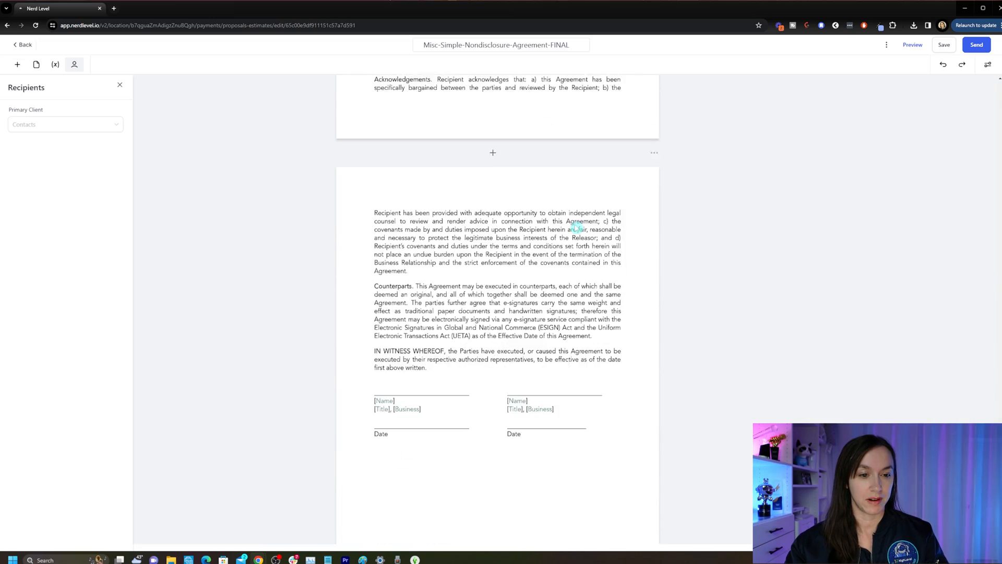
pyautogui.scroll(-3)
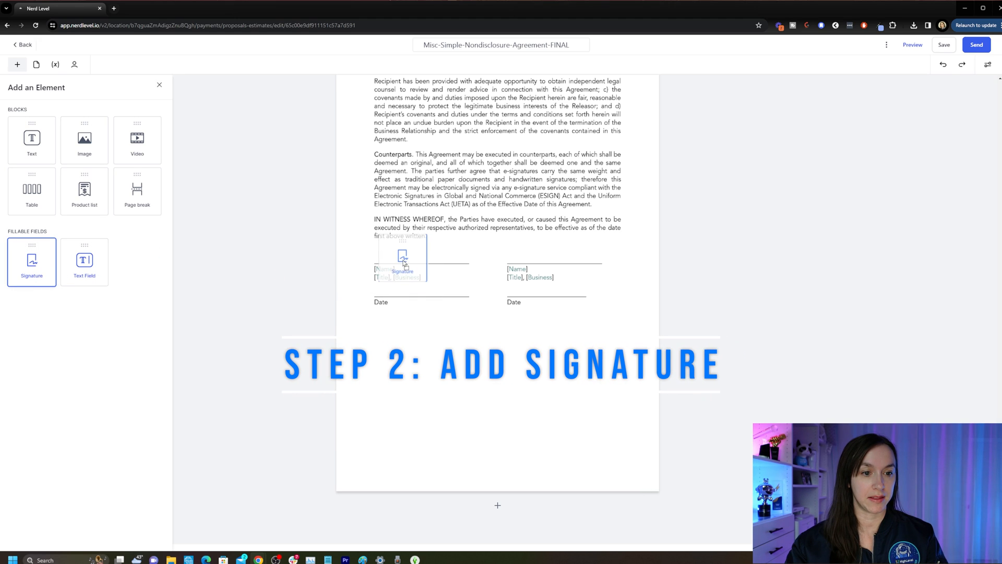
# - Place a Signature field over the left and the right signature lines
pyautogui.click(402, 249)
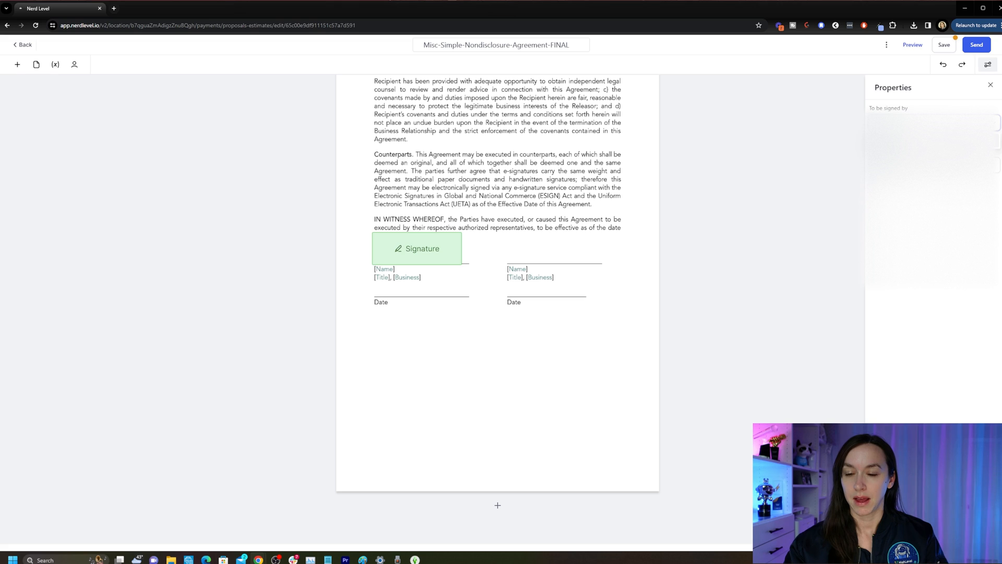
pyautogui.click(75, 64)
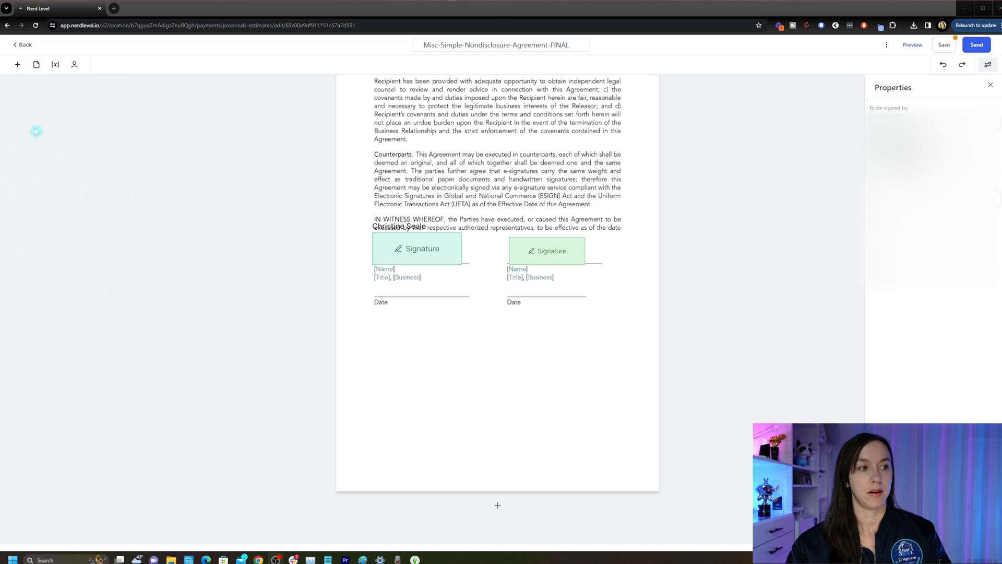
# - Set contact Josef as primary client recipient and assign the right signature field to yourself
pyautogui.click(74, 63)
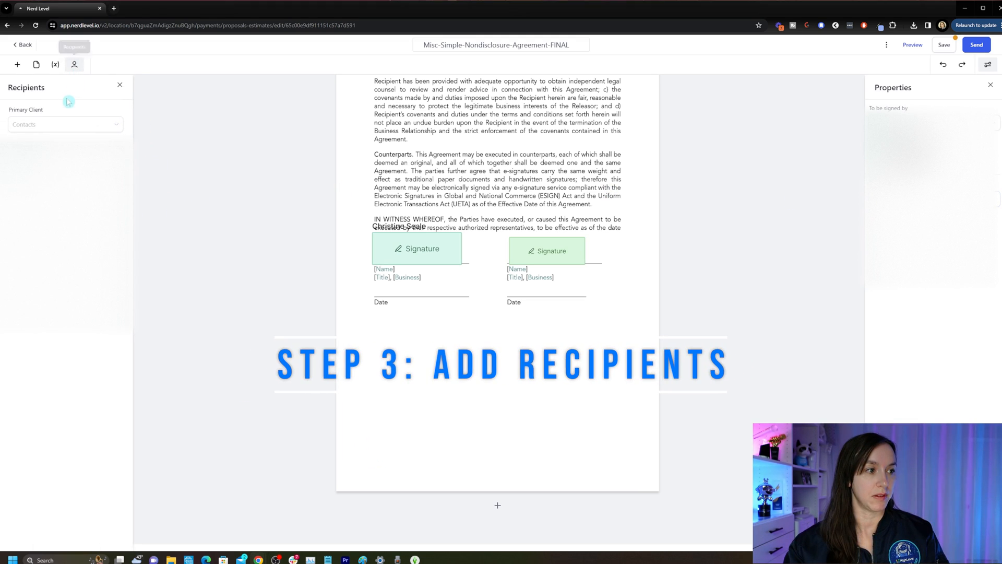
pyautogui.click(64, 124)
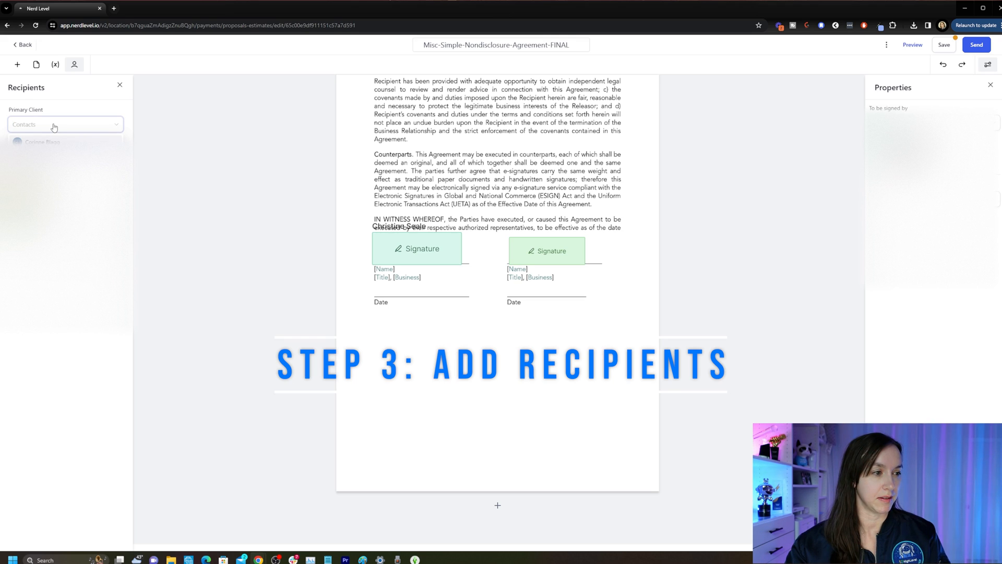
pyautogui.write('jos')
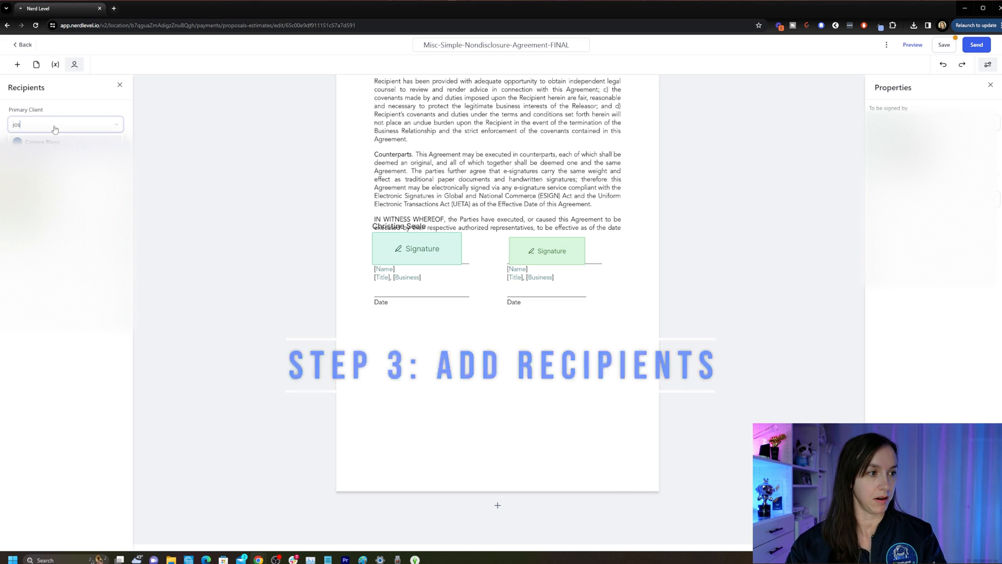
pyautogui.write('ef')
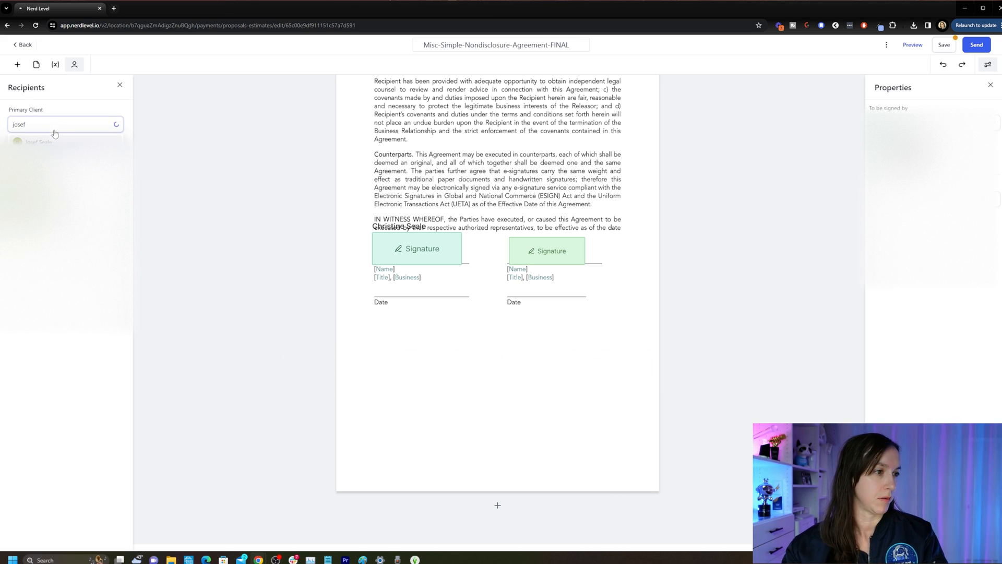
pyautogui.click(38, 142)
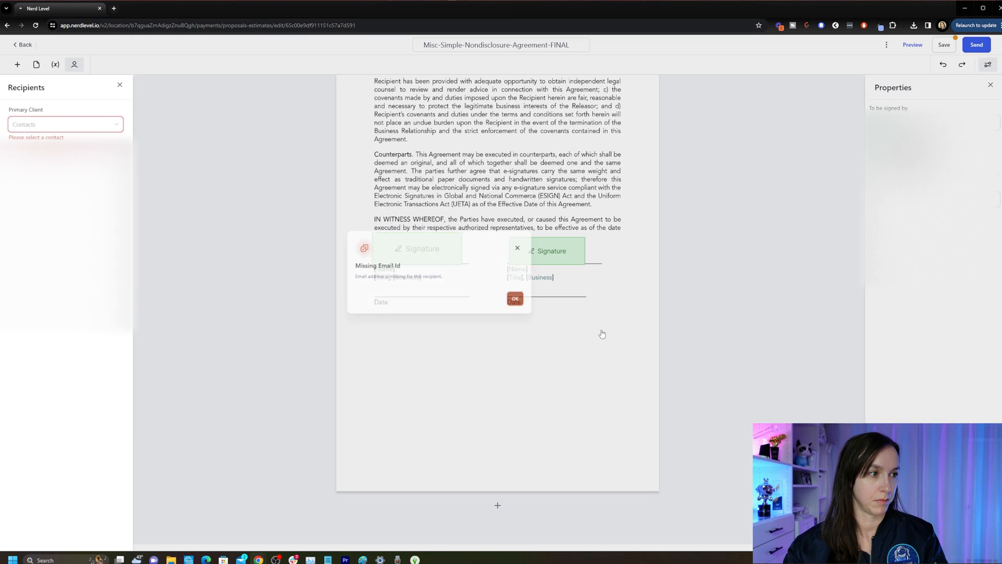
pyautogui.click(516, 299)
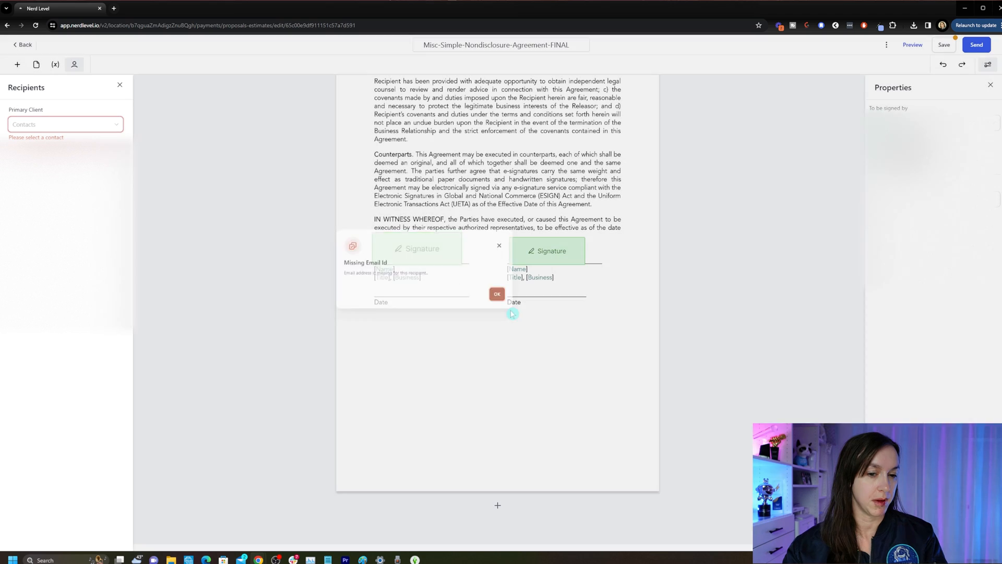
pyautogui.click(497, 294)
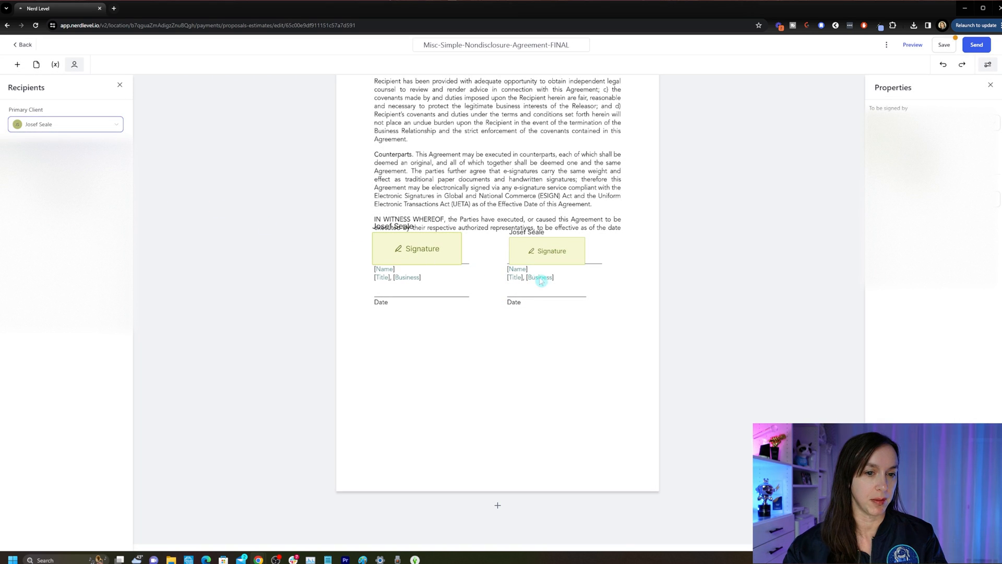
pyautogui.moveTo(793, 280)
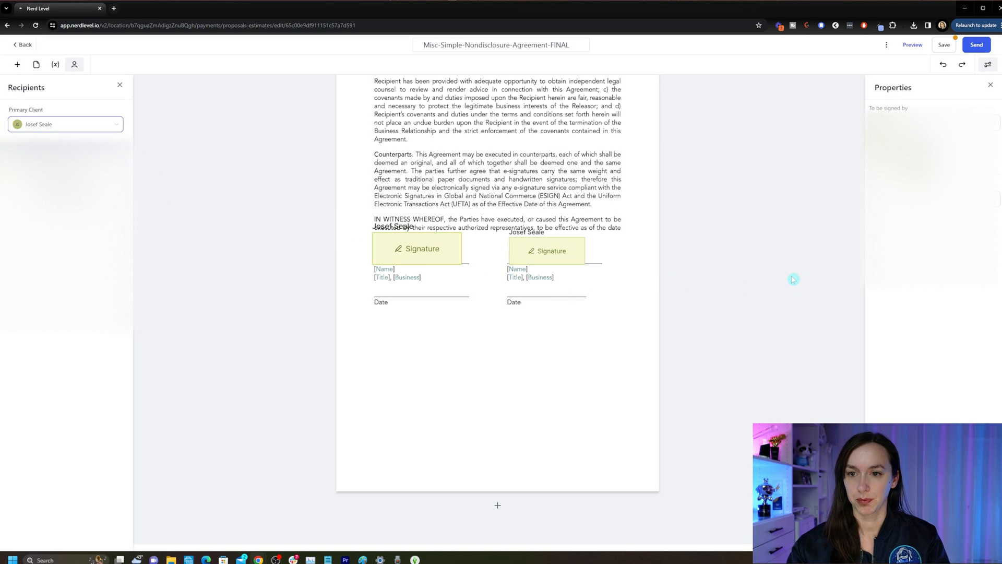
pyautogui.click(417, 248)
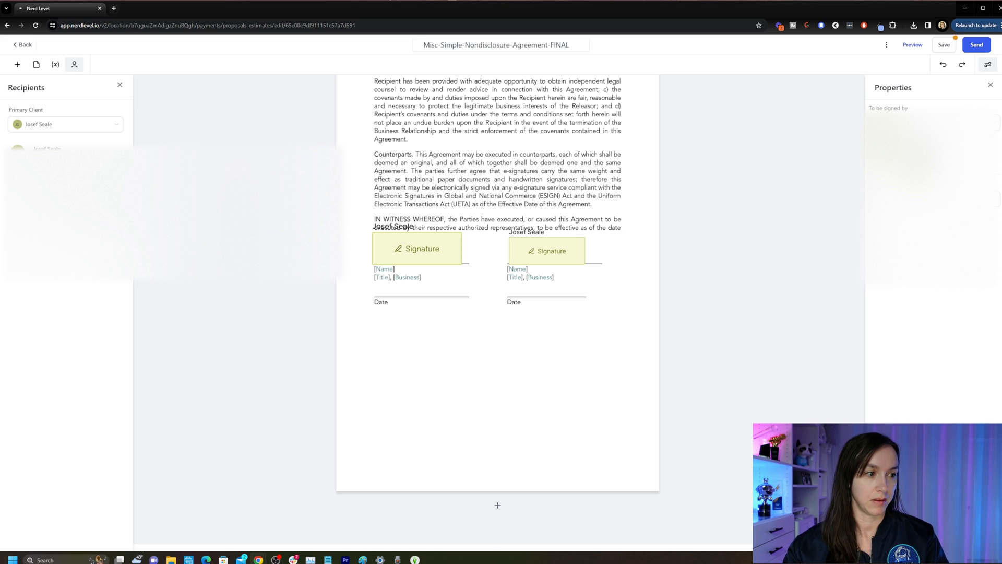
pyautogui.moveTo(430, 194)
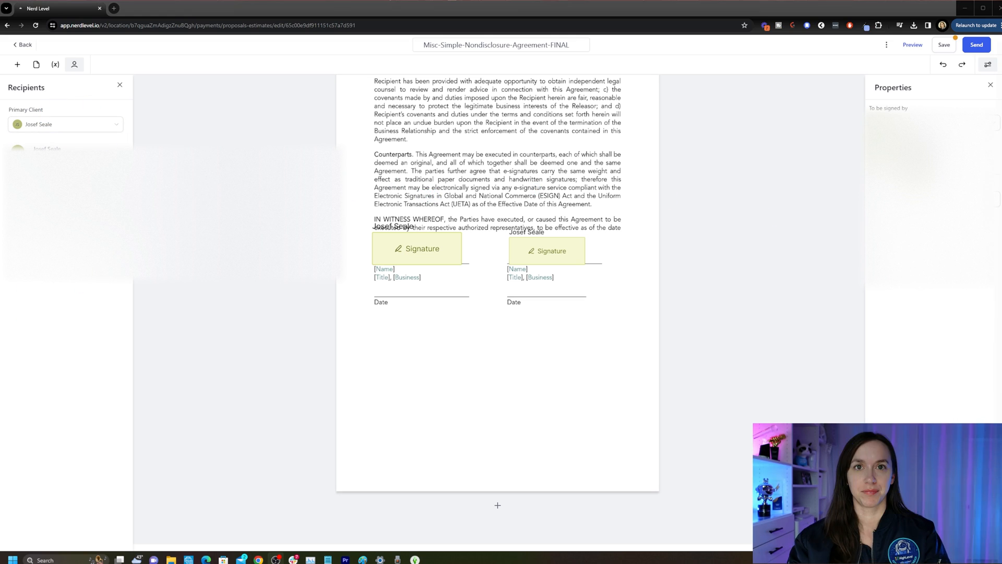
pyautogui.click(547, 251)
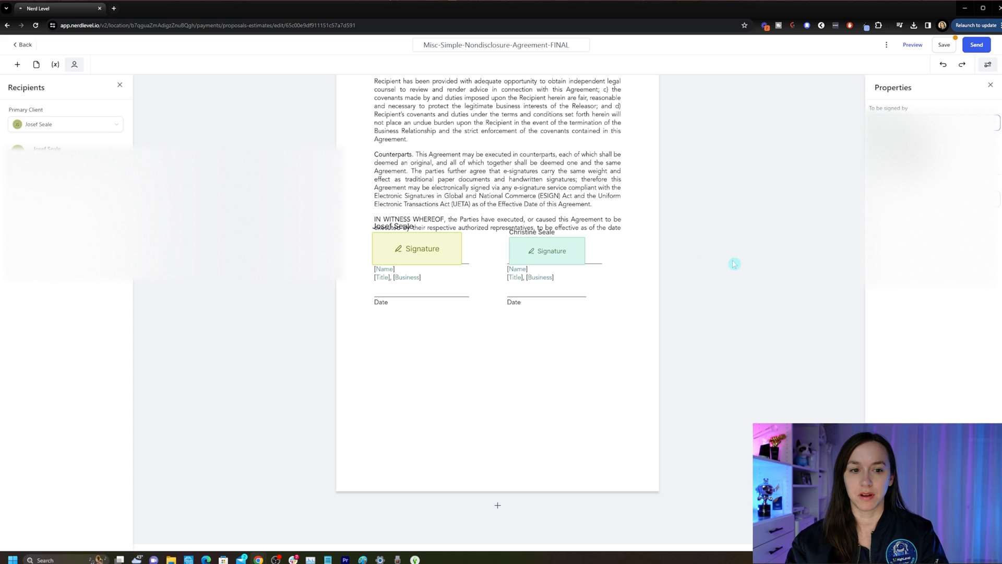
# - Reposition the recipient's and sender's signature fields neatly over their lines
pyautogui.click(418, 248)
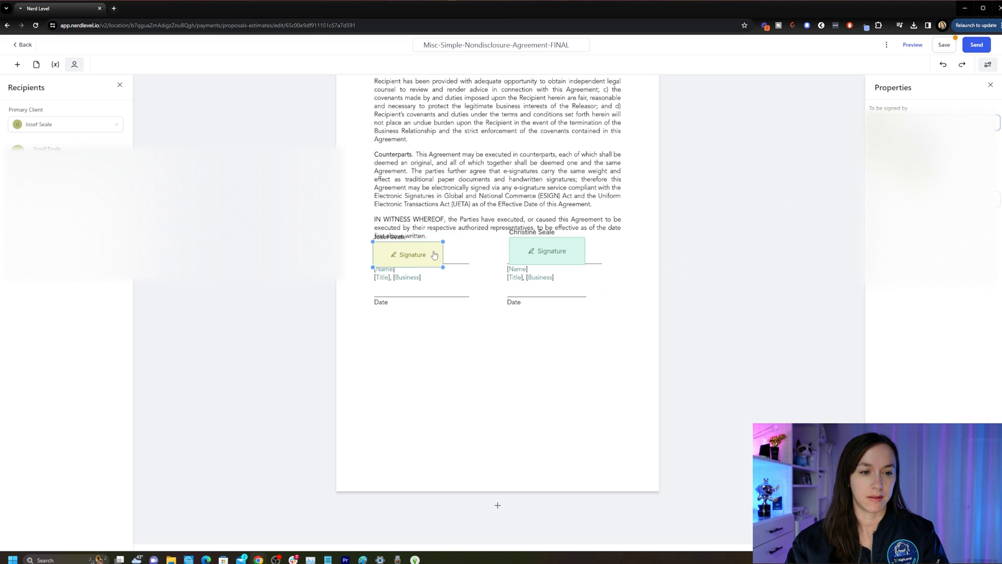
pyautogui.click(546, 250)
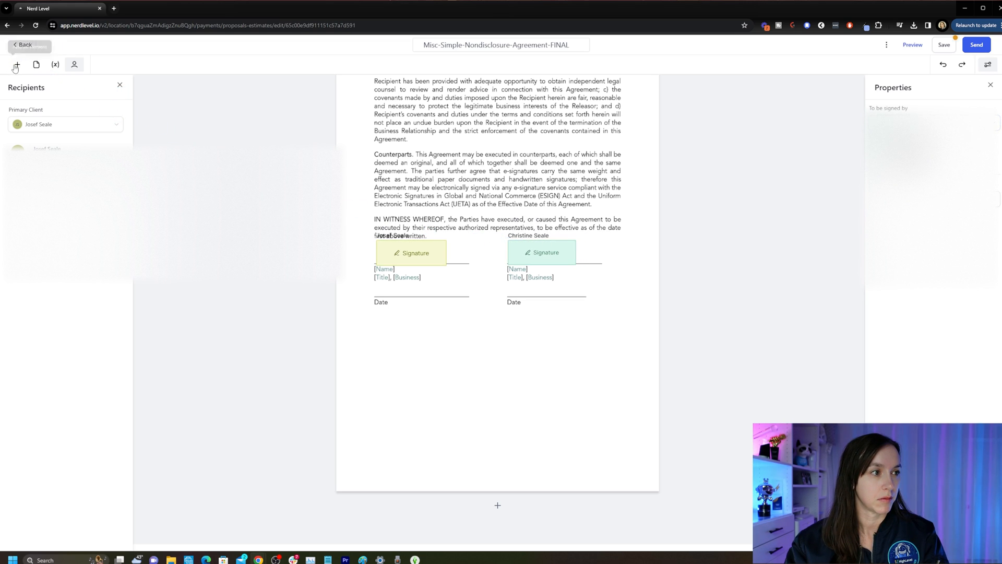
# - Add Text Fields above the left and right Date lines for recipient and sender
pyautogui.click(18, 64)
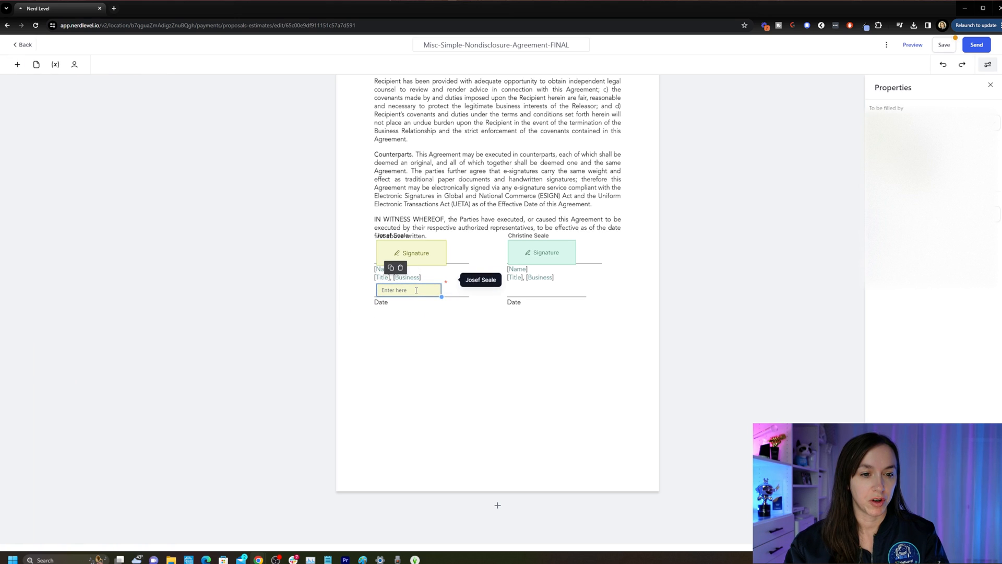
pyautogui.moveTo(17, 63)
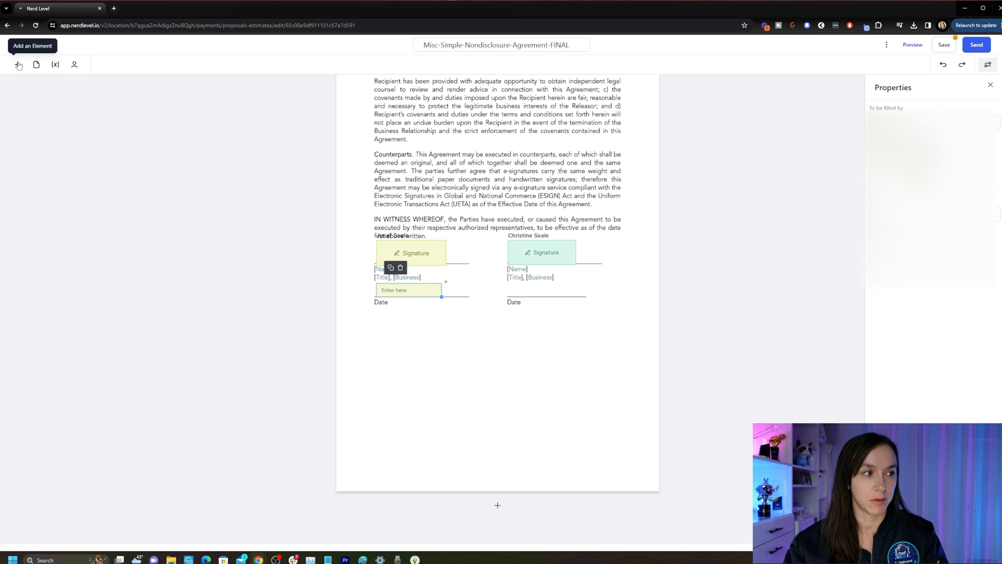
pyautogui.click(18, 64)
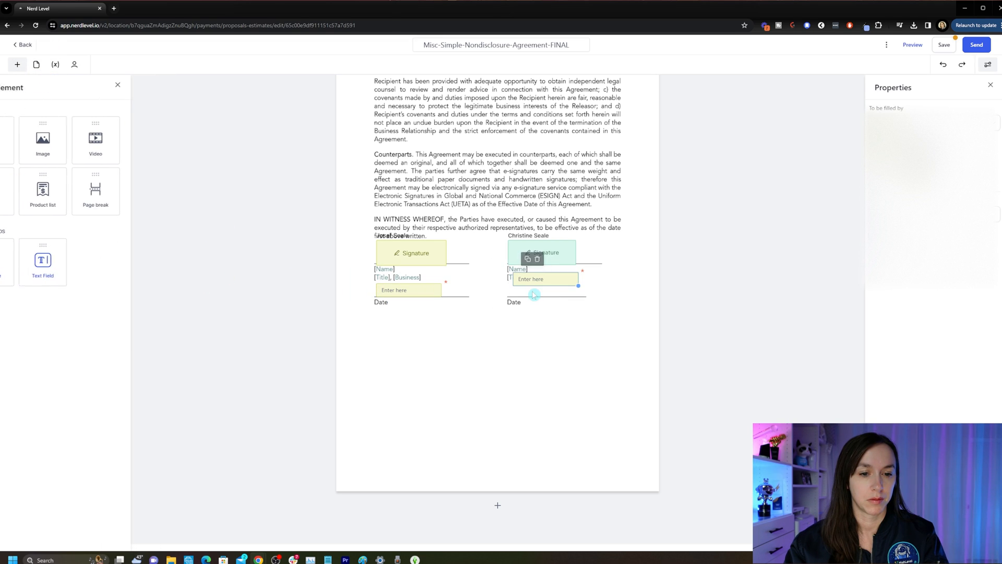
pyautogui.click(539, 290)
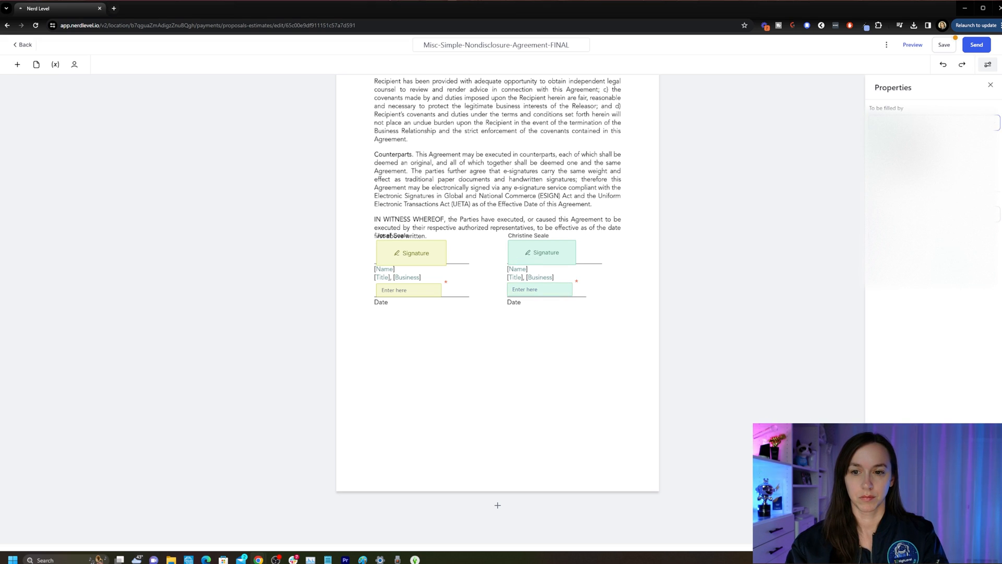
pyautogui.scroll(3)
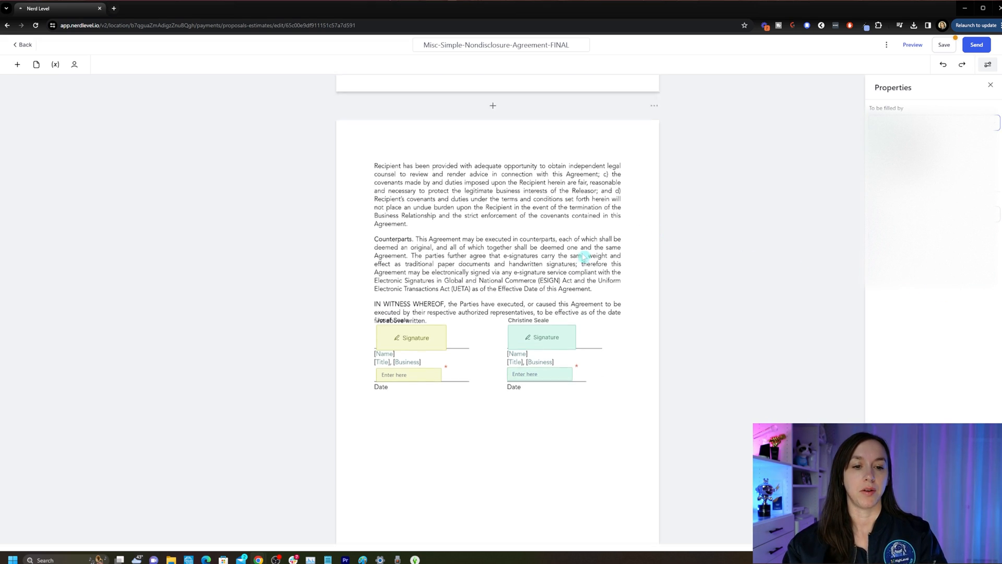
# - Preview the NDA as the recipient would see it and scroll through it
pyautogui.scroll(-3)
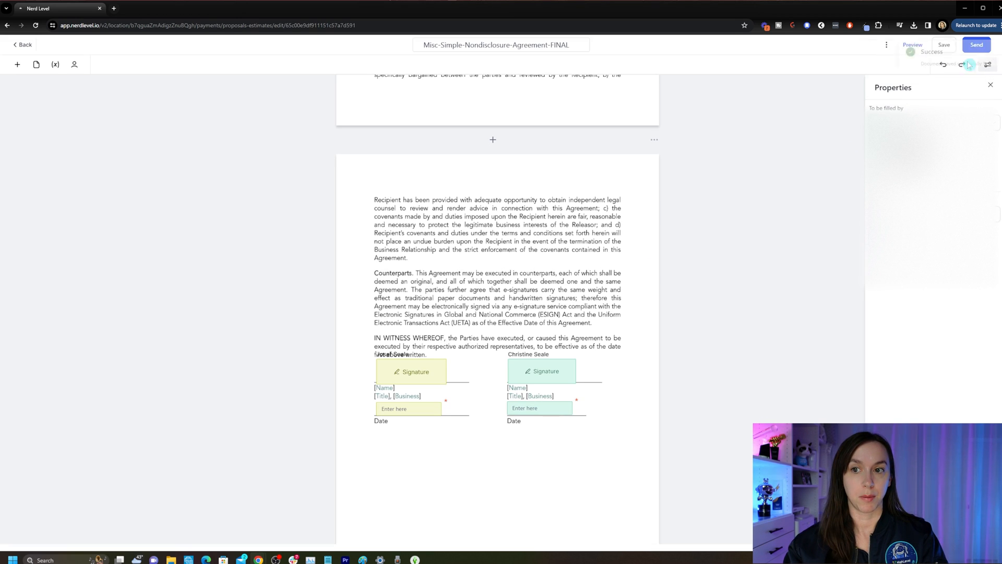
pyautogui.click(912, 44)
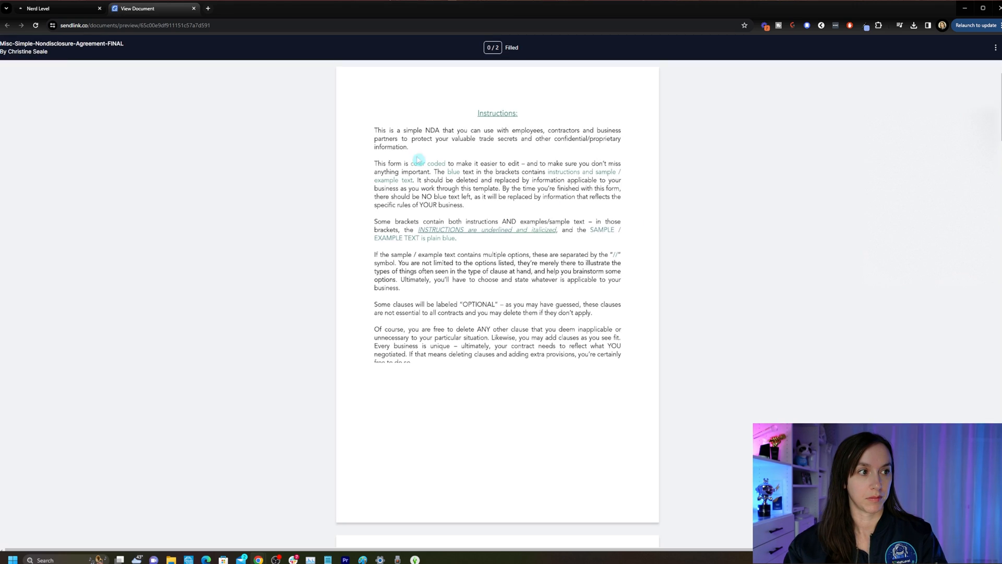
pyautogui.scroll(-3)
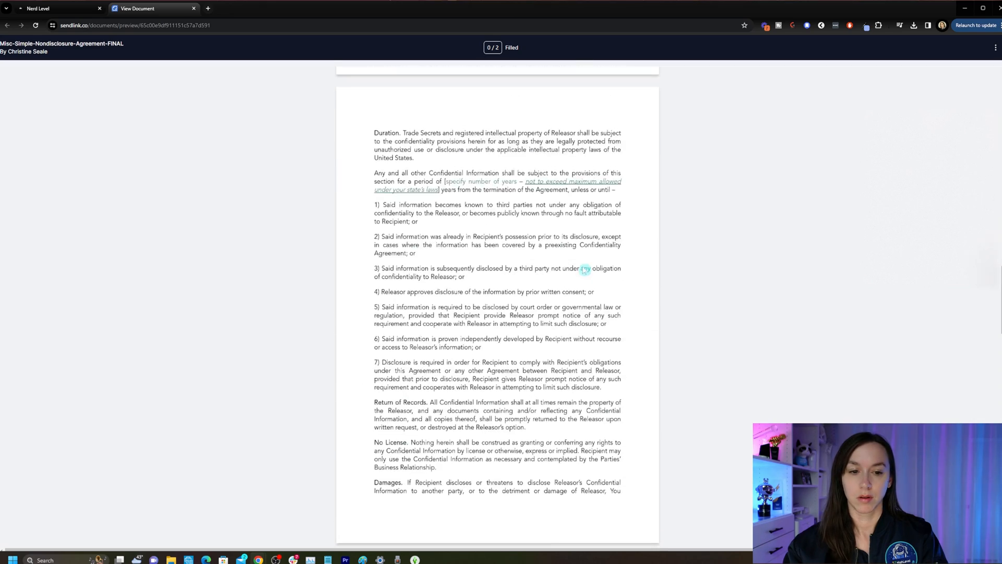
pyautogui.scroll(-3)
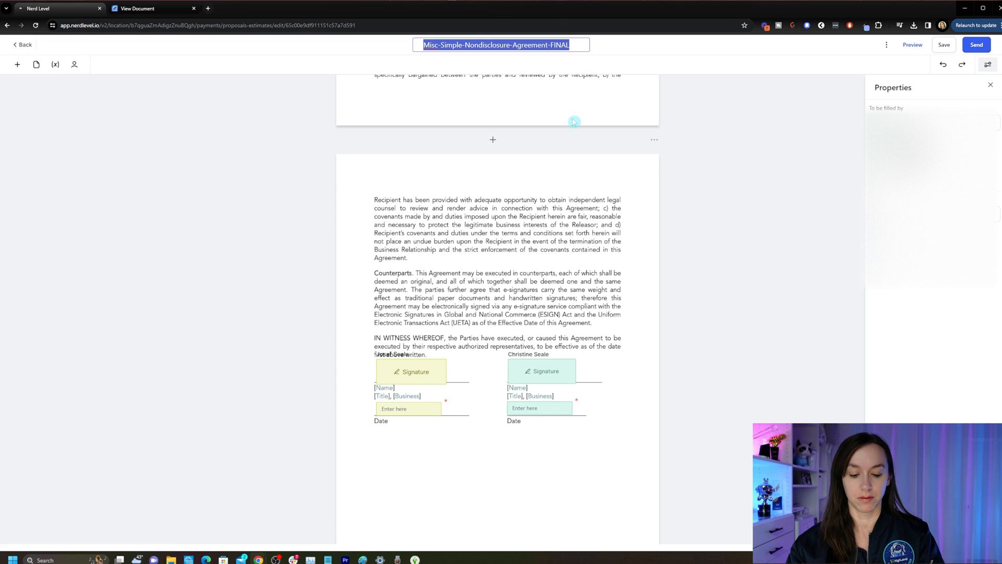
# - Rename the document 'Non disclosure between Christine and Josef' and save it
pyautogui.write('Non discl')
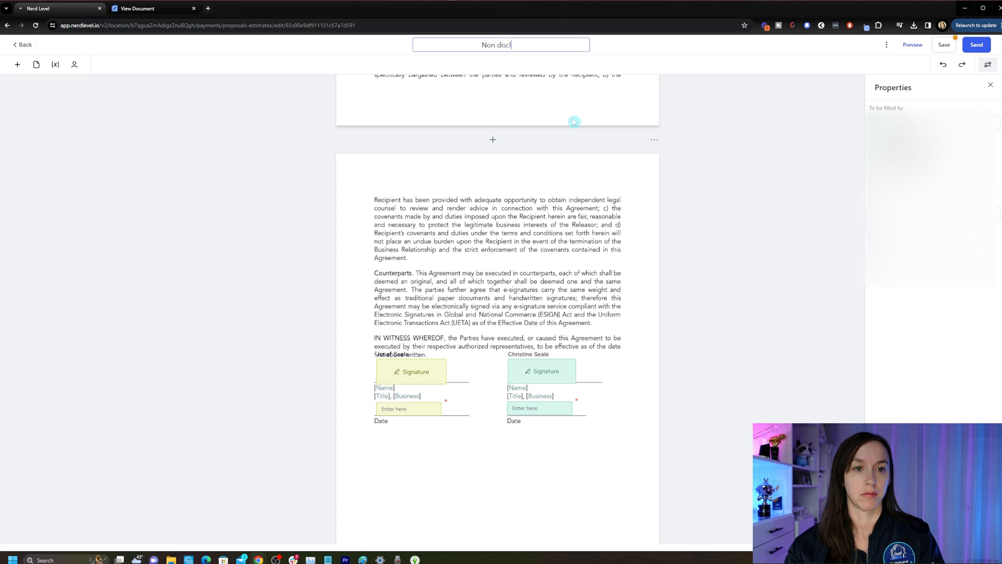
pyautogui.write('osure betwee')
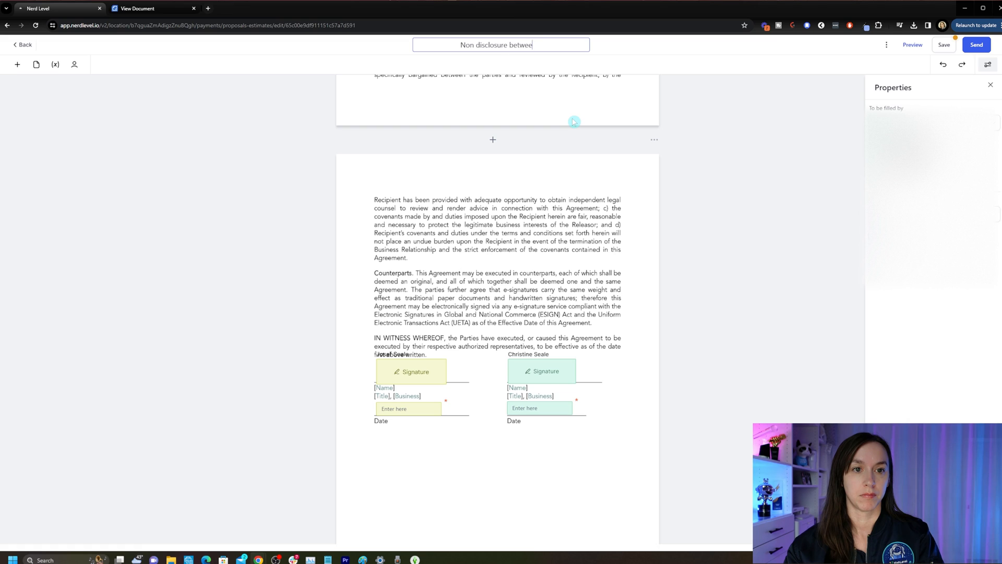
pyautogui.write('n Christine and Josef')
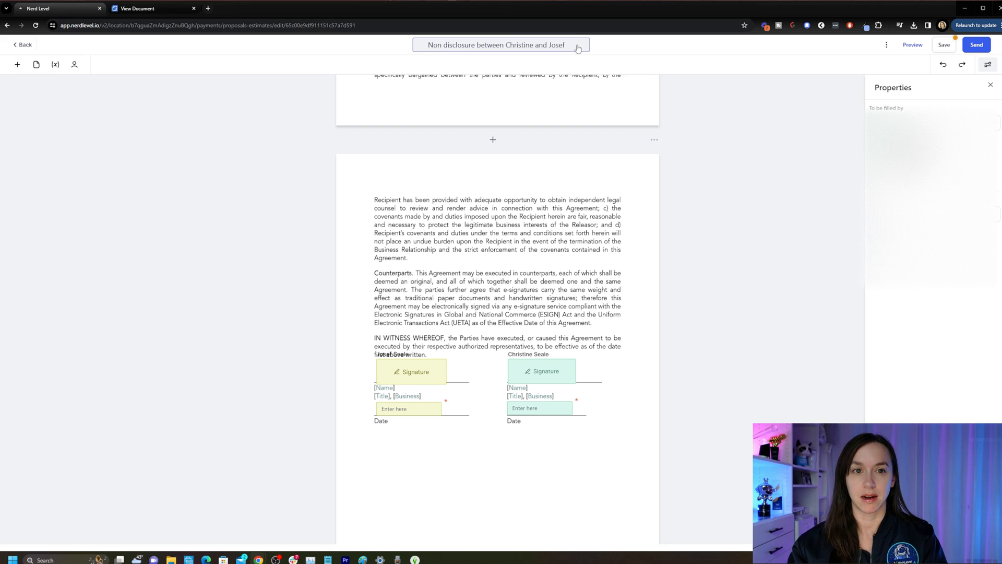
pyautogui.click(944, 44)
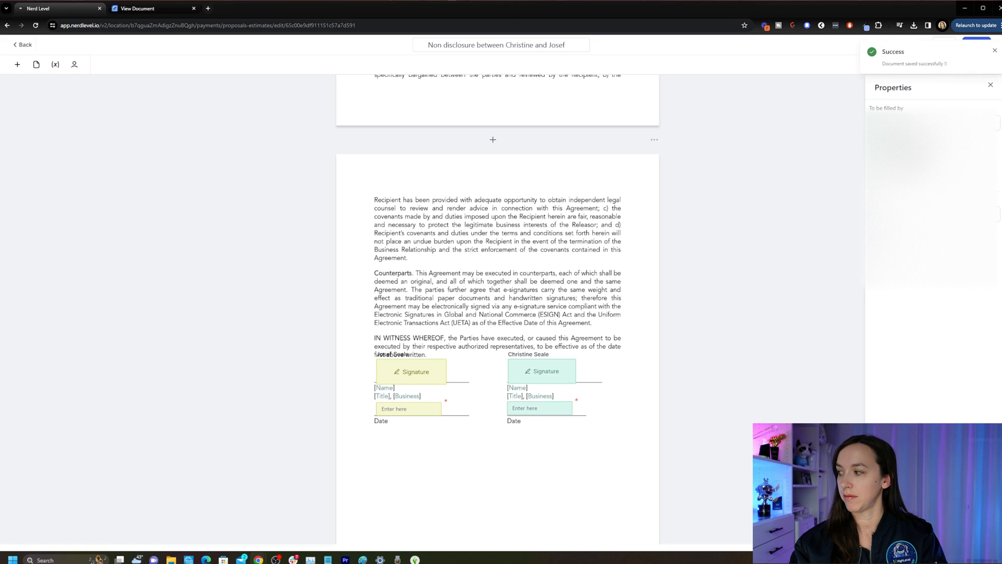
# - Send the renamed NDA to the recipient by email and open its more-actions menu
pyautogui.click(977, 45)
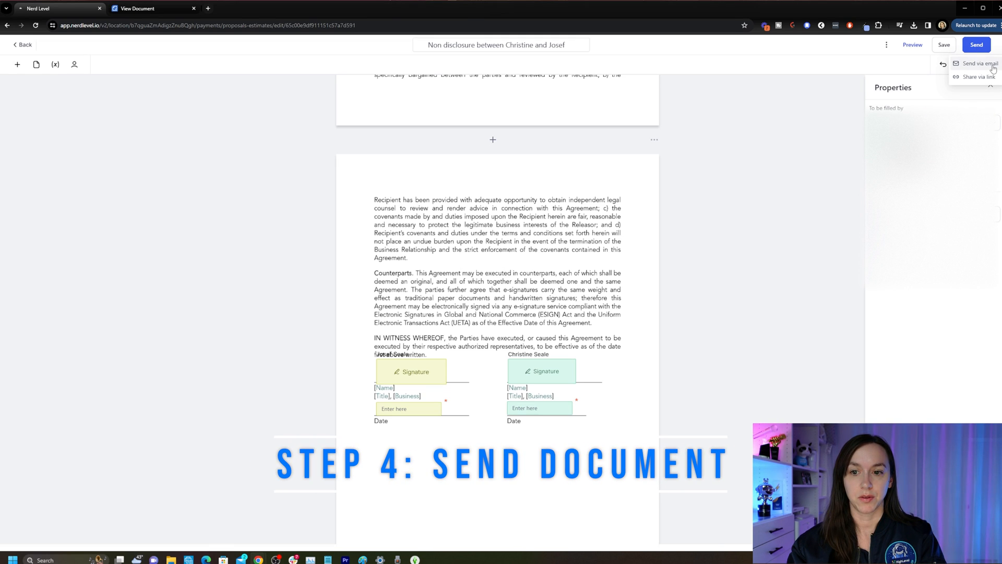
pyautogui.click(979, 63)
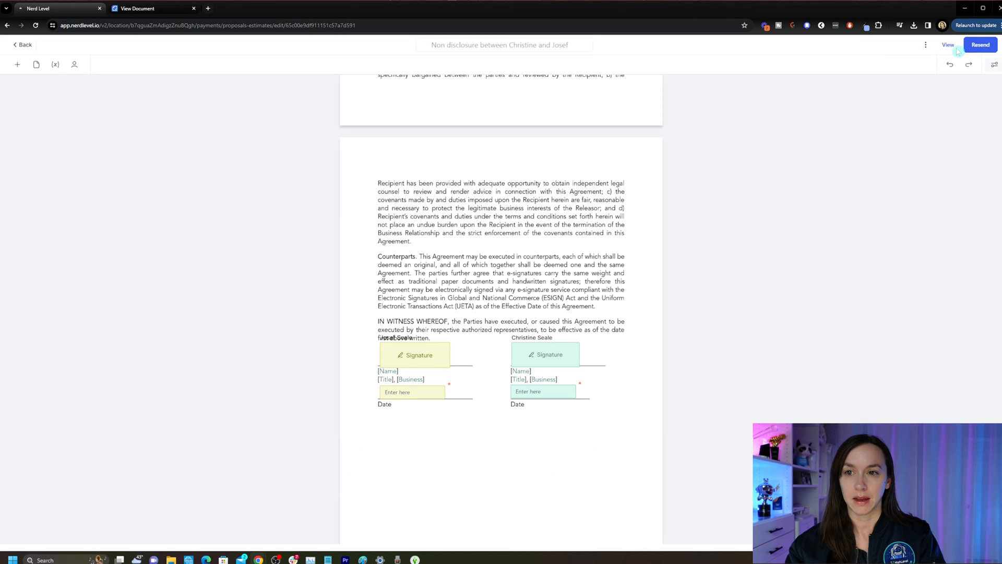
pyautogui.click(925, 45)
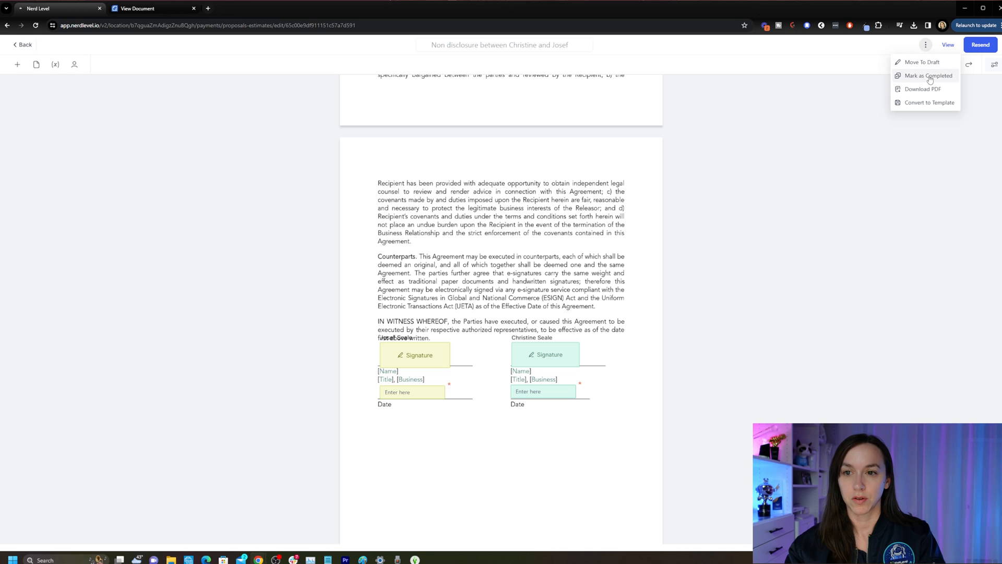
pyautogui.moveTo(922, 62)
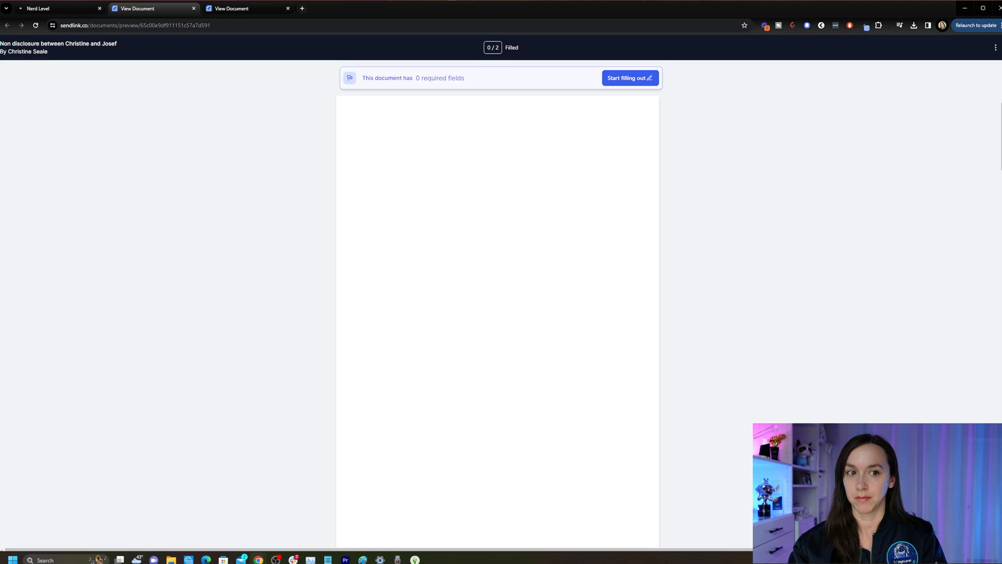
# - Open the received NDA email in Gmail and launch its proposal for signing
pyautogui.click(341, 8)
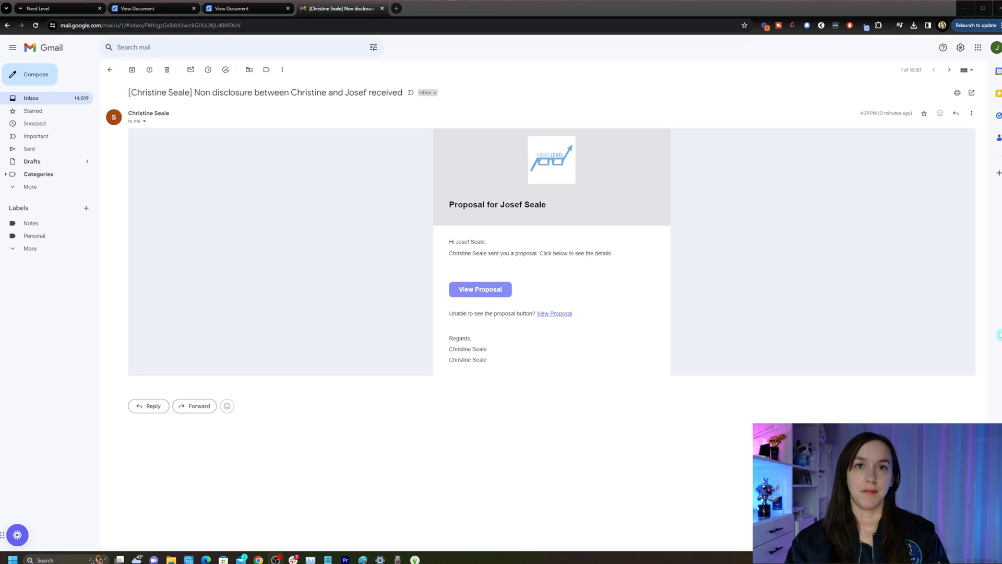
pyautogui.moveTo(563, 195)
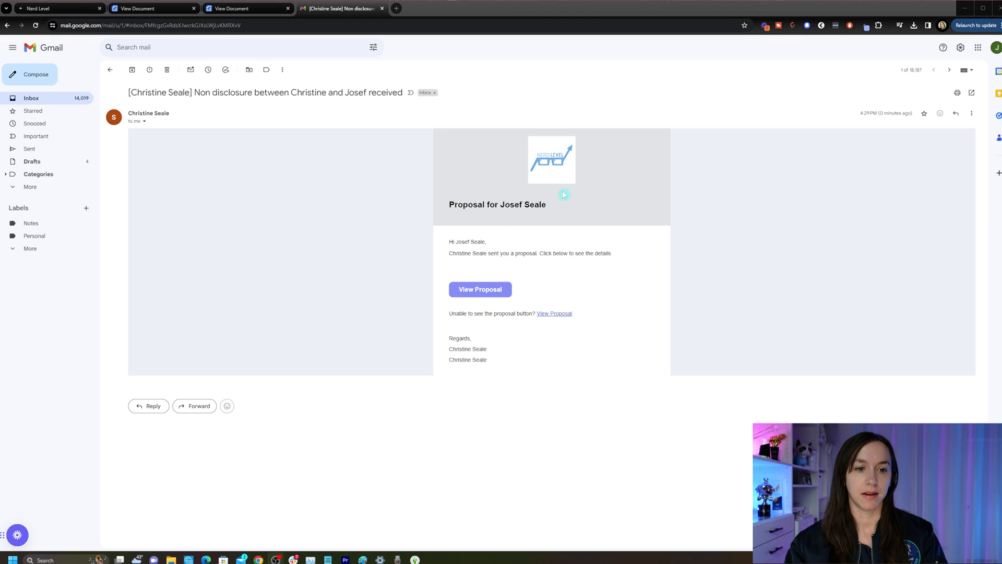
pyautogui.moveTo(481, 289)
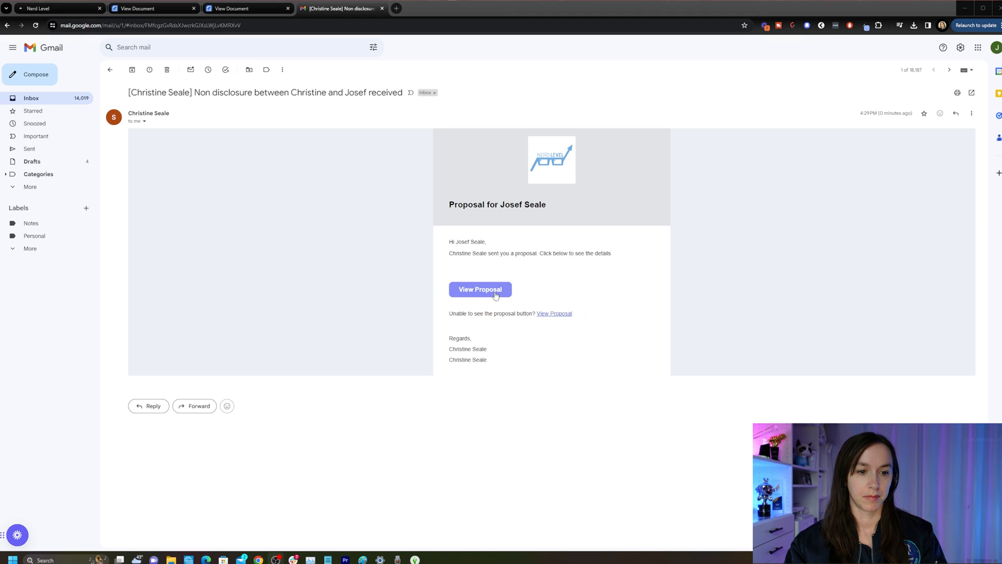
pyautogui.click(480, 289)
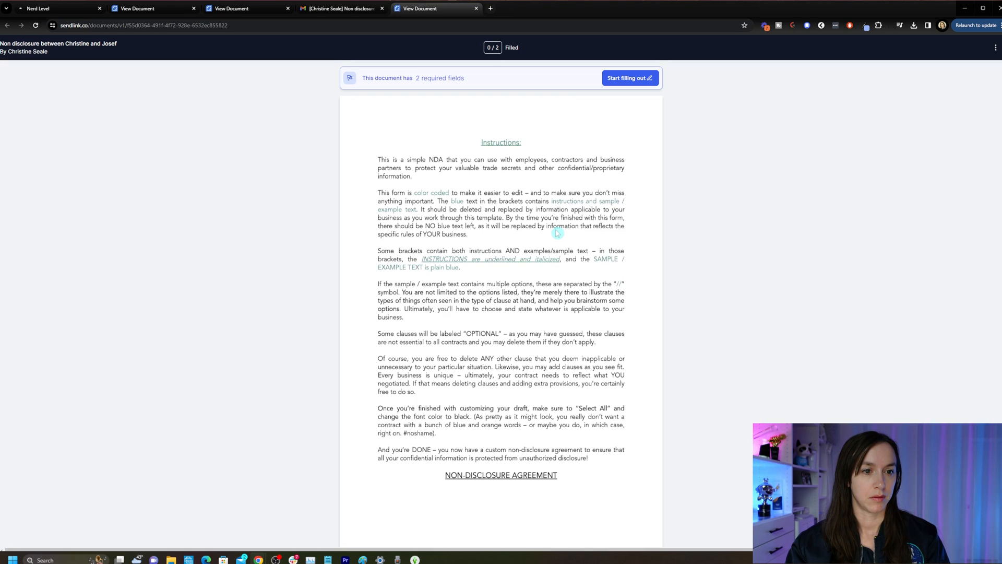
# - Add and accept the recipient's signature and date the NDA 02/04/2024
pyautogui.scroll(-3)
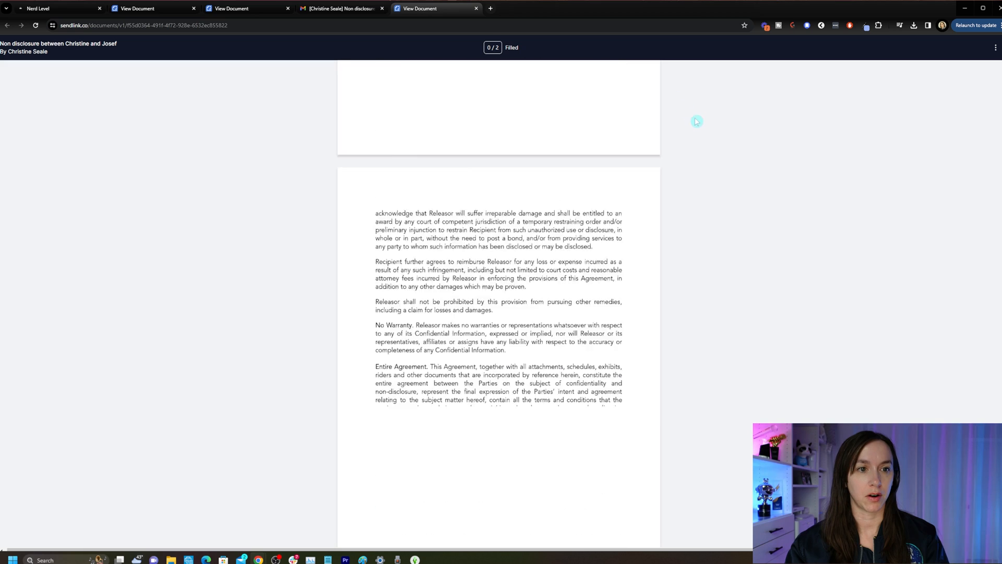
pyautogui.click(320, 405)
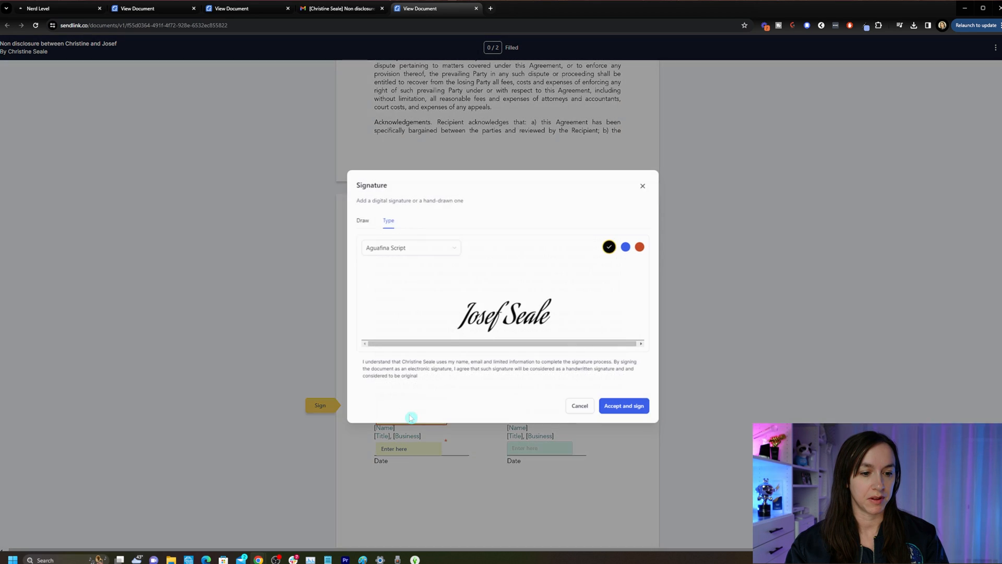
pyautogui.click(623, 406)
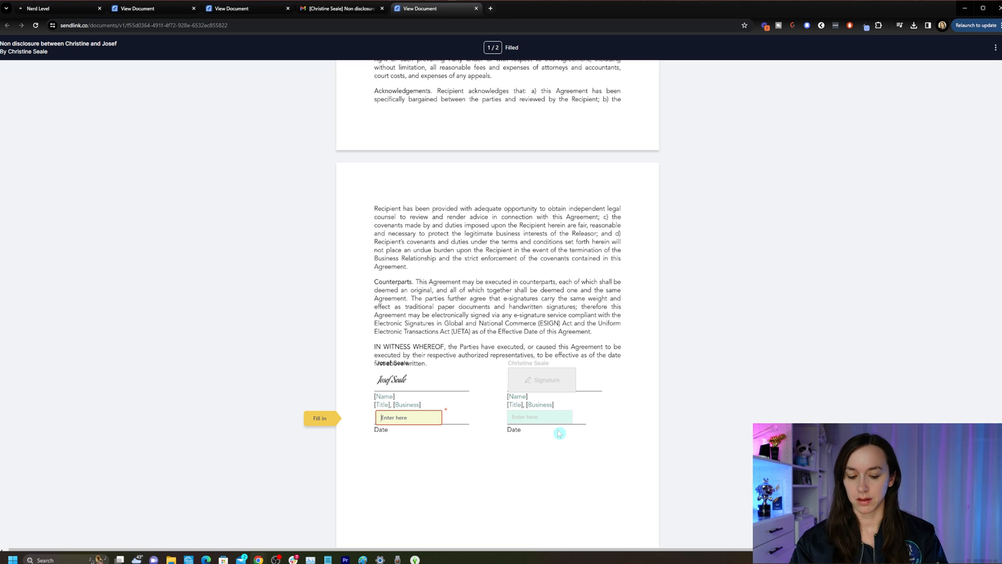
pyautogui.write('02/0')
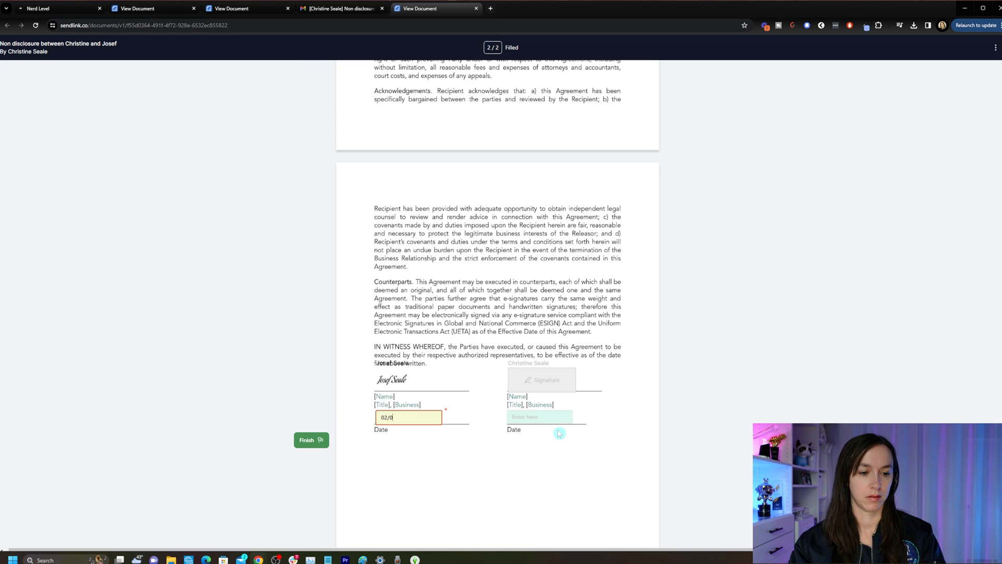
pyautogui.write('04/2024')
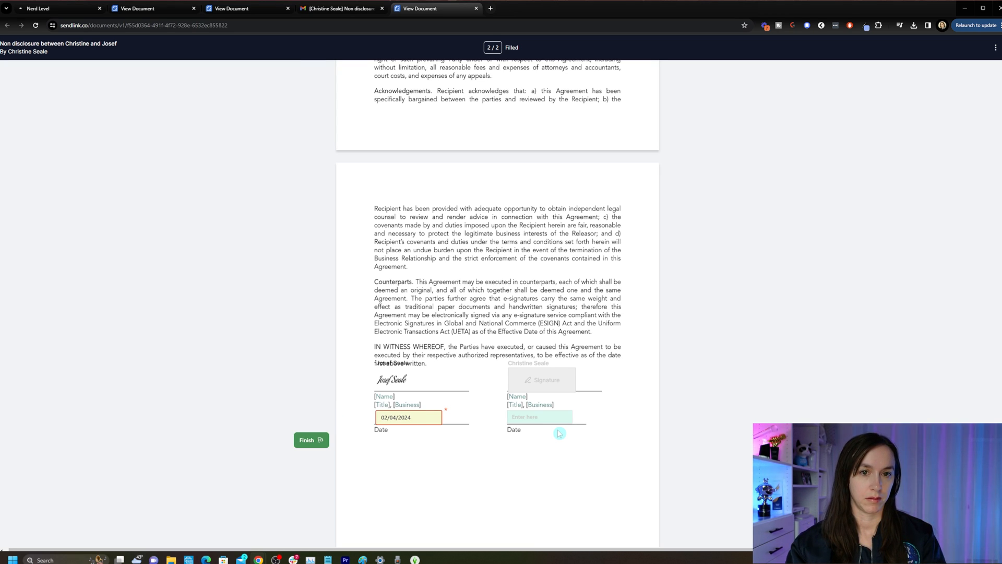
# - Finish and submit the signed NDA, then return to the document editor tab
pyautogui.click(311, 440)
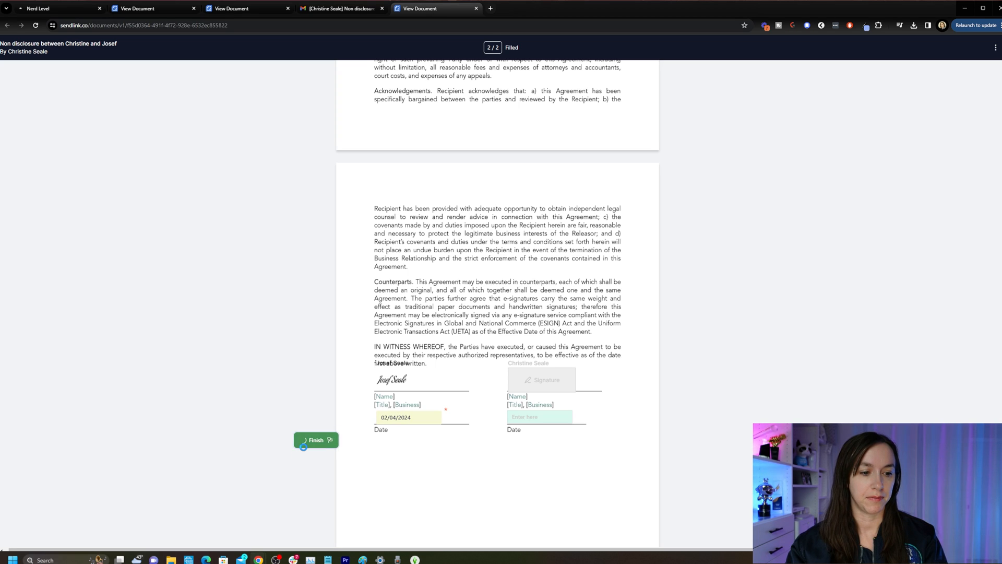
pyautogui.click(316, 439)
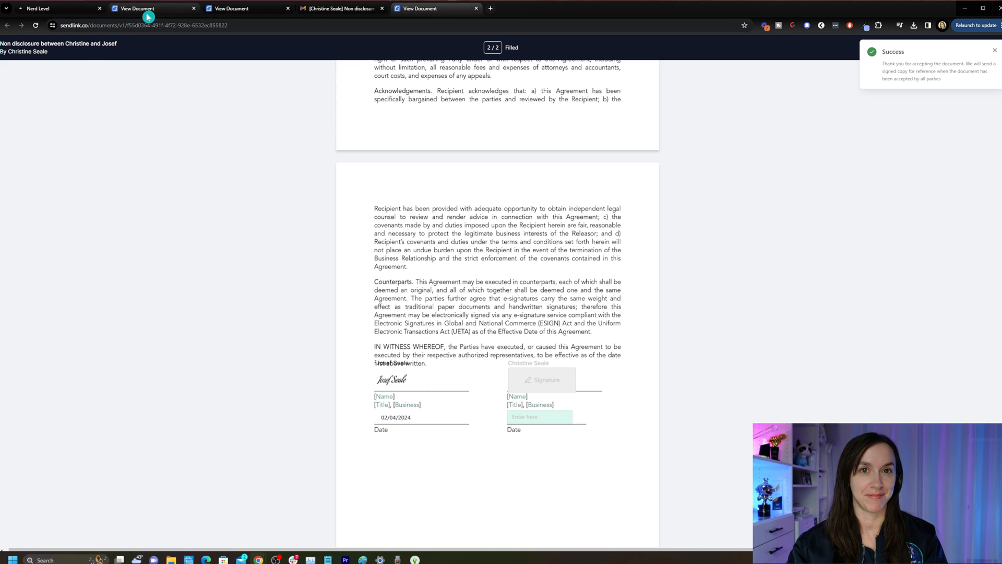
pyautogui.click(153, 9)
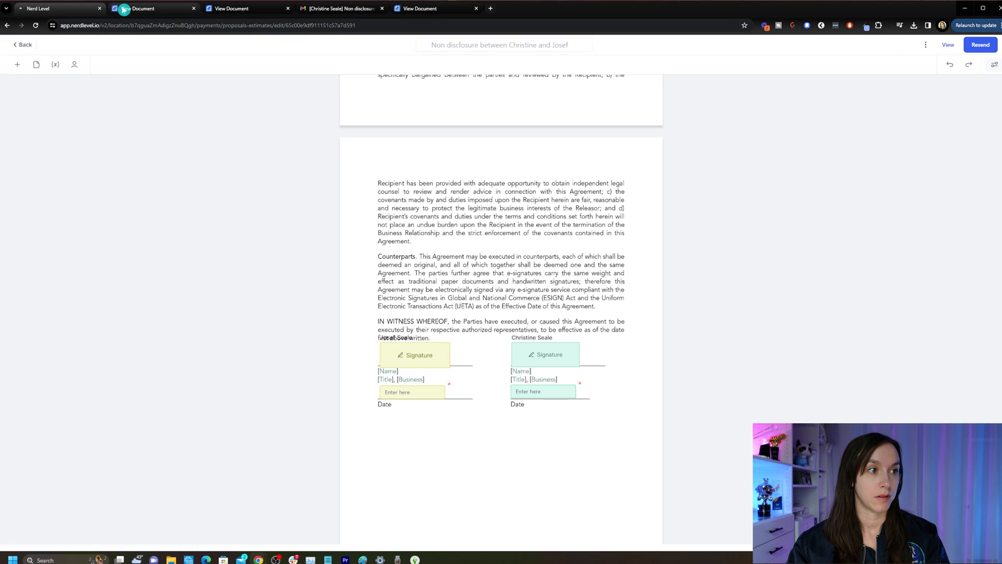
# - Leave the document editor for the Documents & Contracts list and open its Settings
pyautogui.click(153, 8)
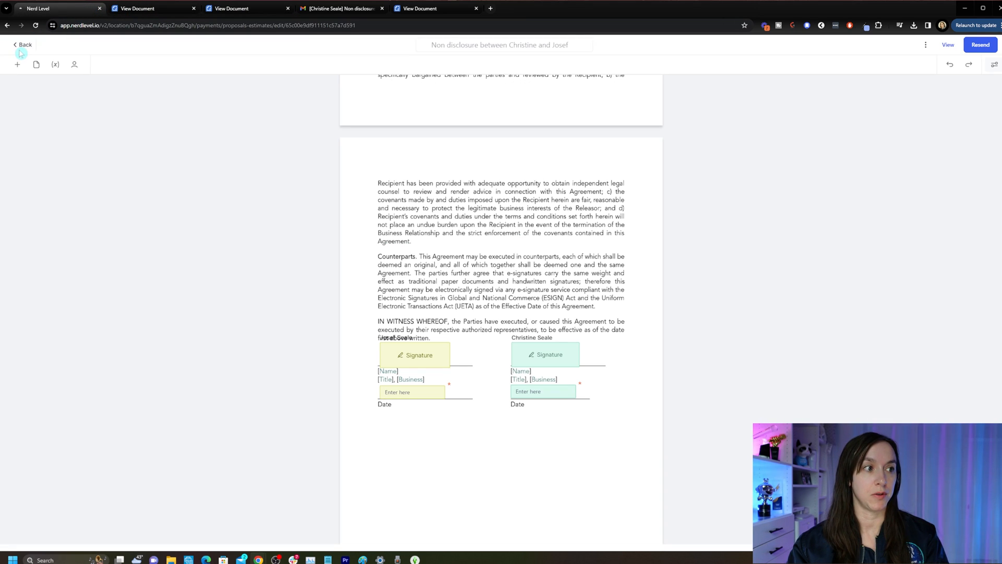
pyautogui.click(22, 44)
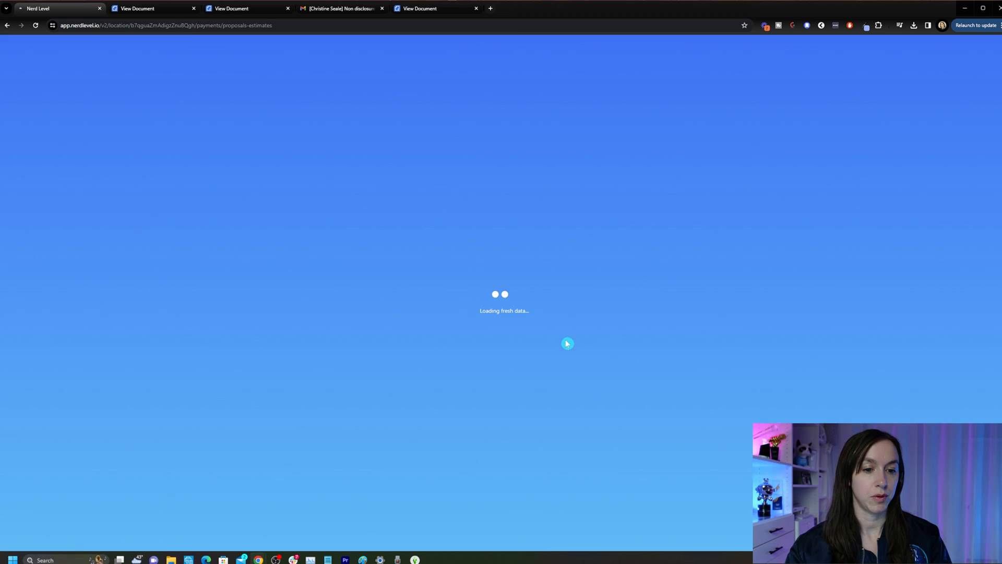
pyautogui.moveTo(576, 348)
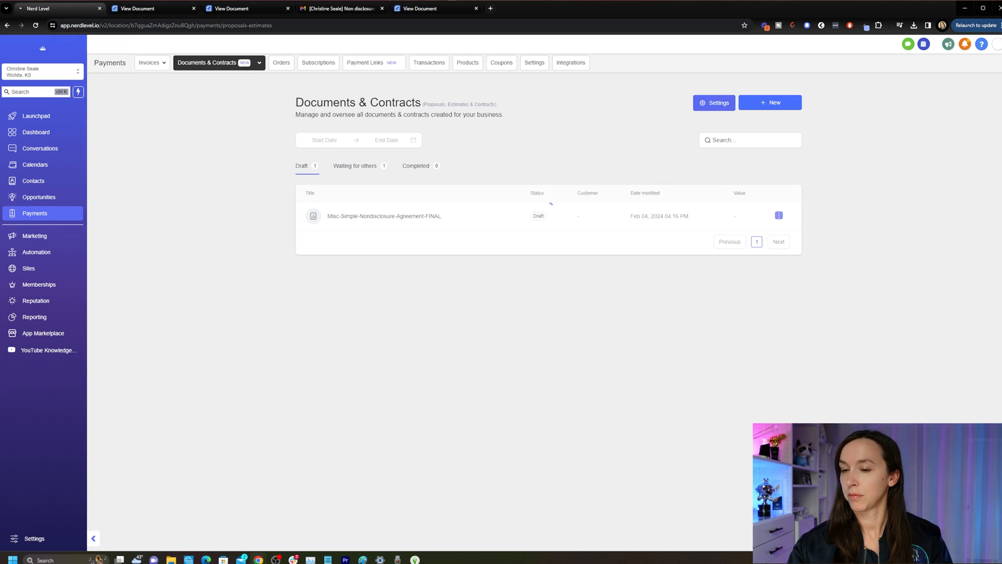
pyautogui.click(714, 102)
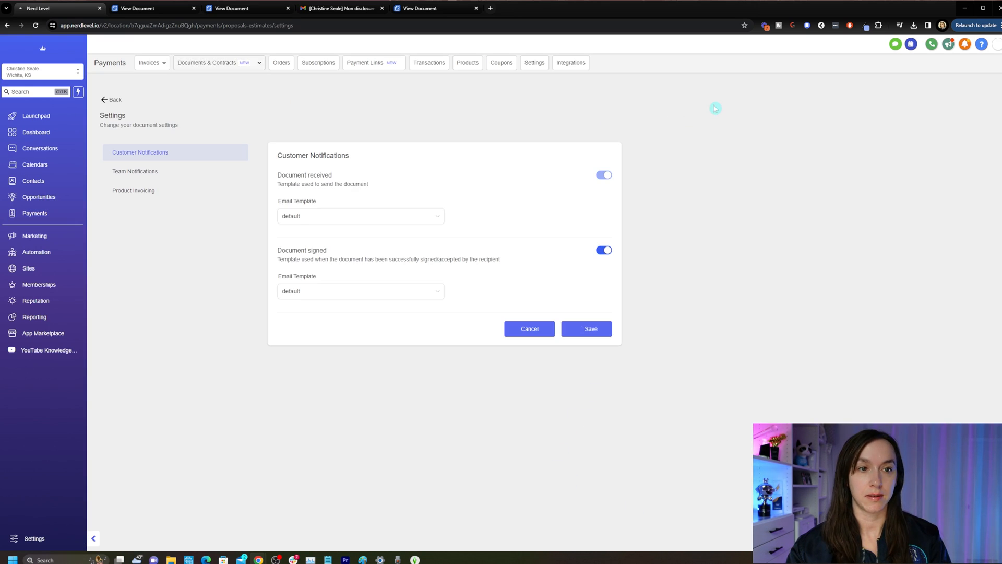
# - Under Product Invoicing, switch on sending invoices automatically after document completion
pyautogui.click(133, 190)
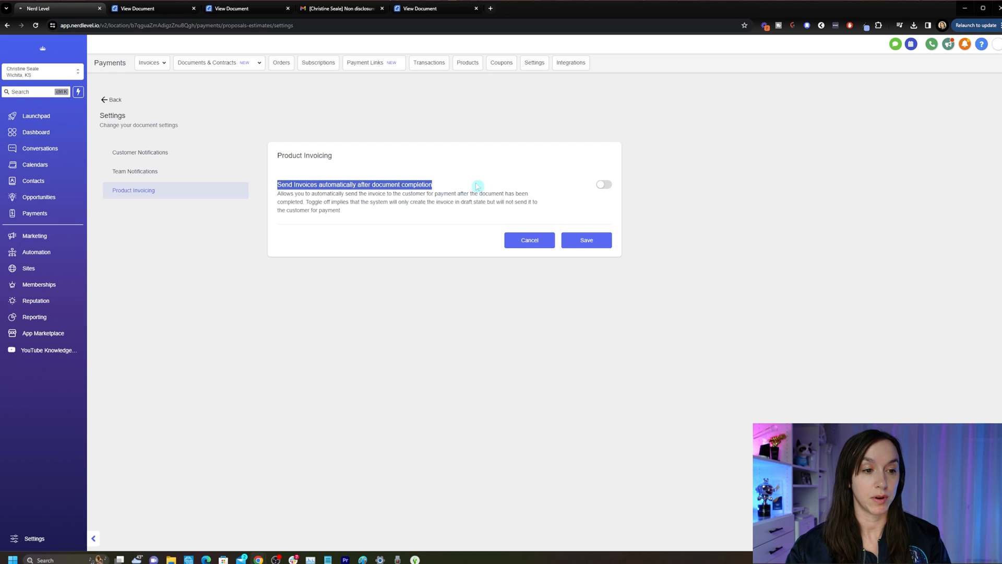
pyautogui.click(604, 184)
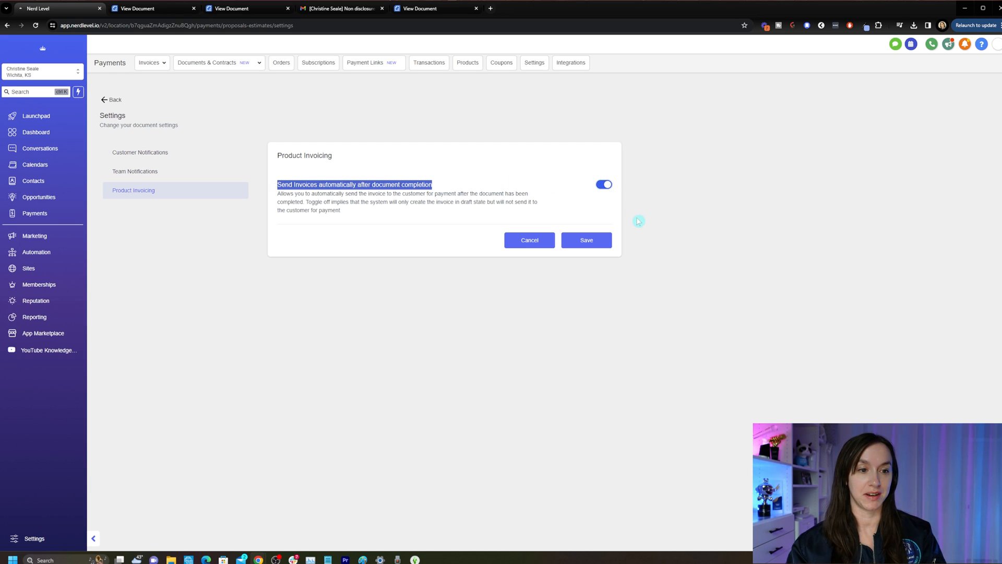
pyautogui.moveTo(586, 239)
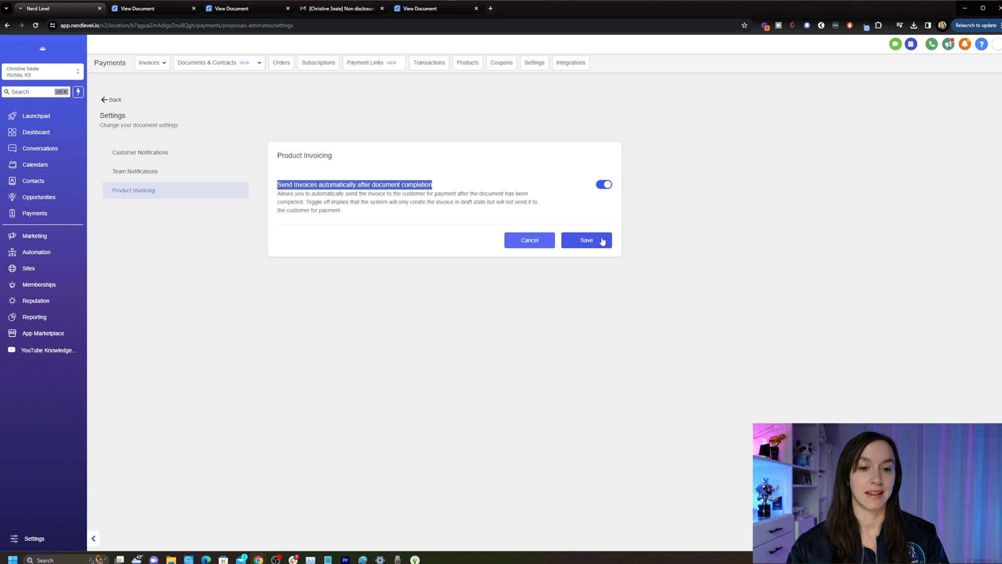